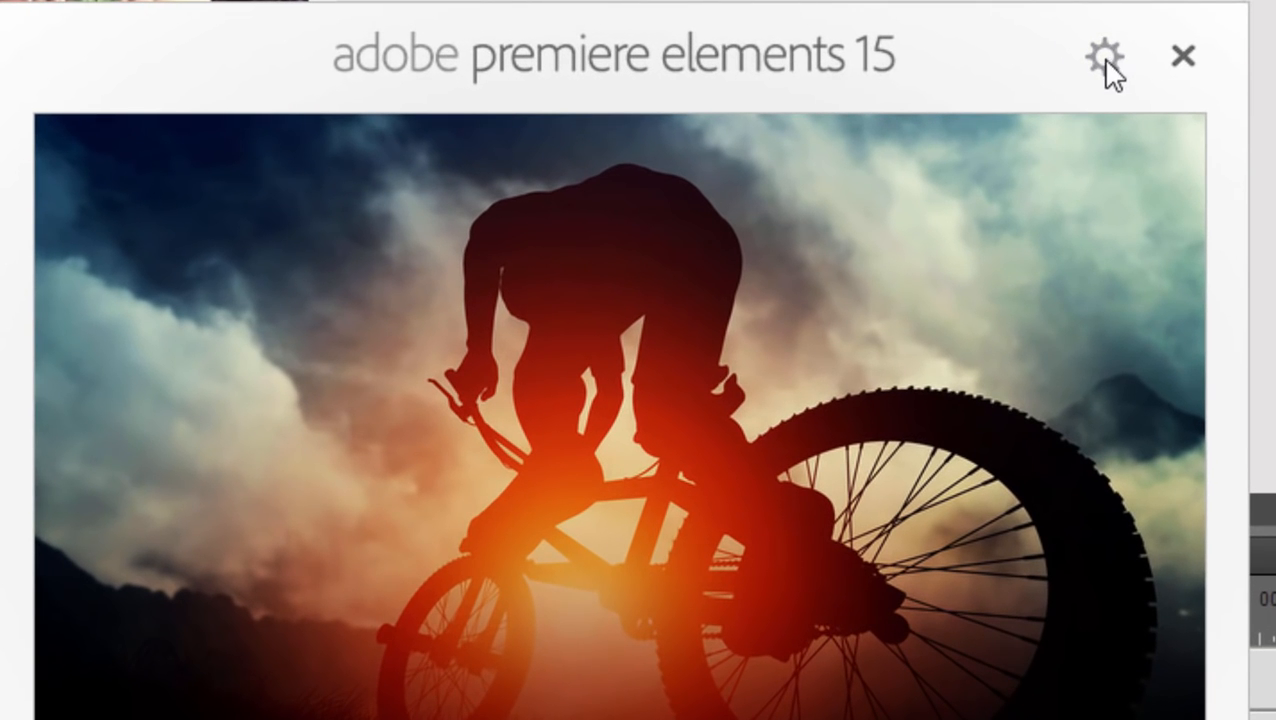
Set the welcome window's On Start Always Launch option from its startup preferences.
{"action": "left_click", "coordinate": [1104, 56]}
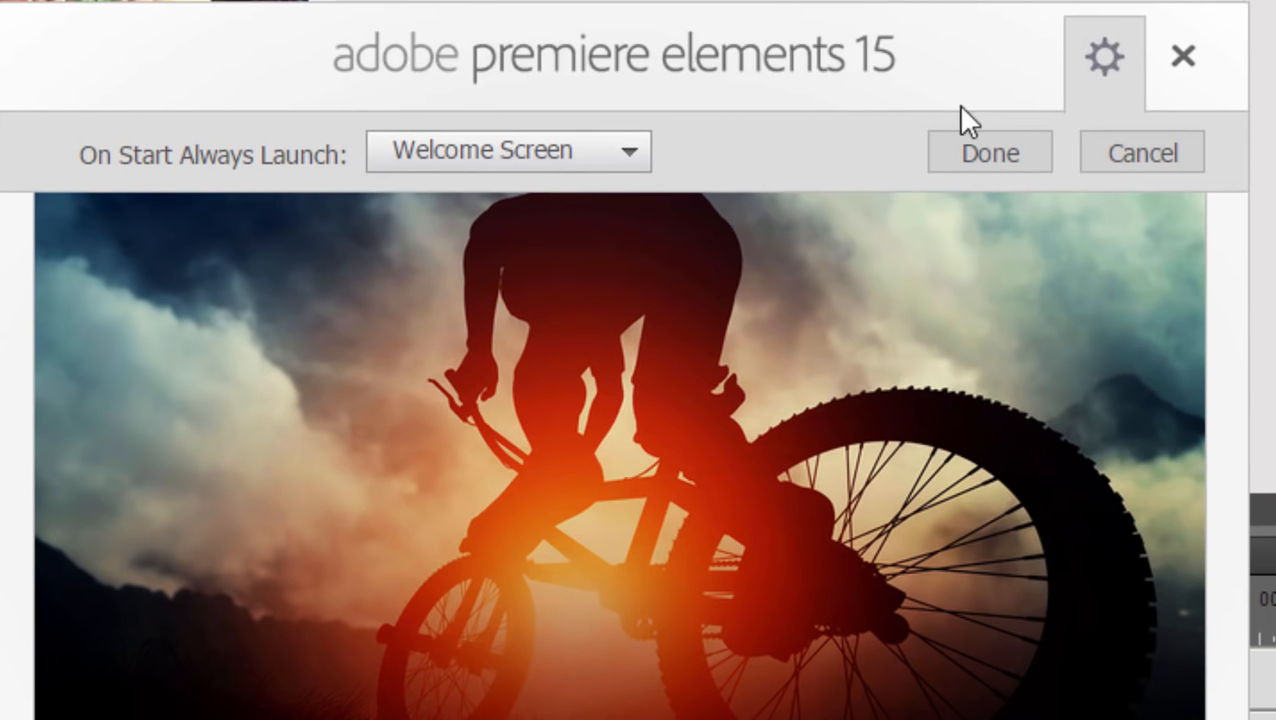
{"action": "left_click", "coordinate": [508, 152]}
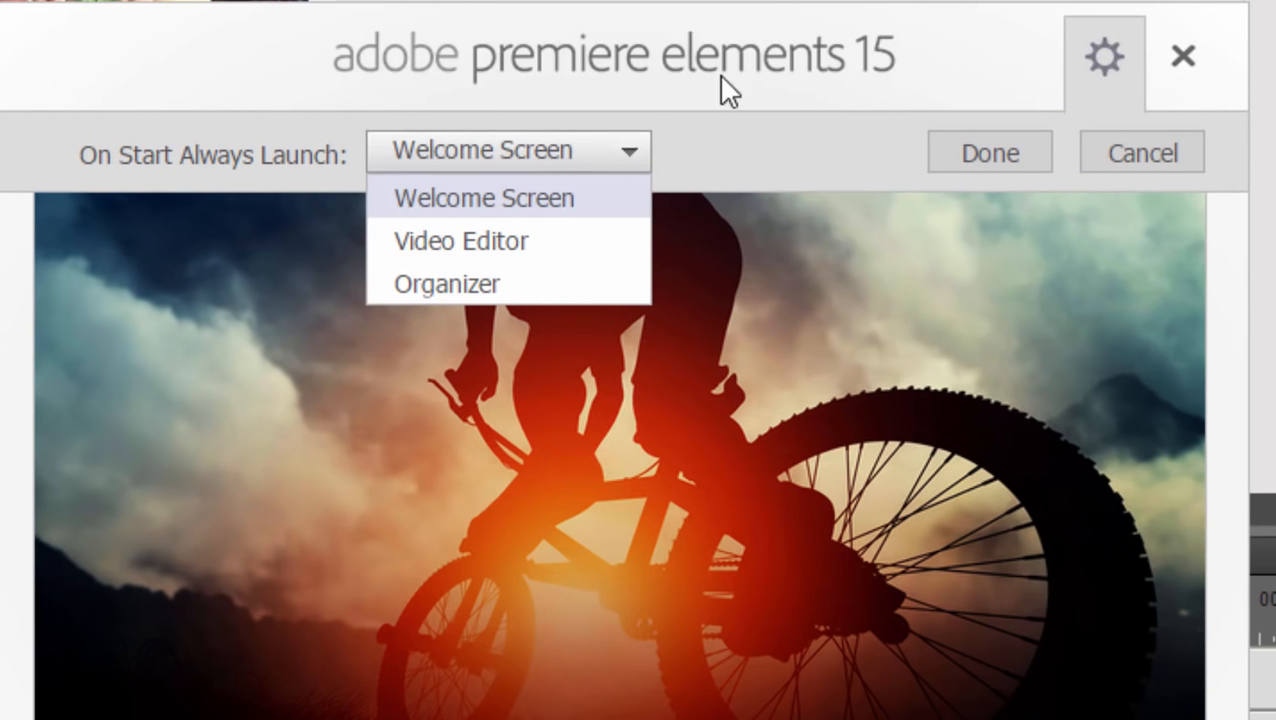
{"action": "left_click", "coordinate": [988, 152]}
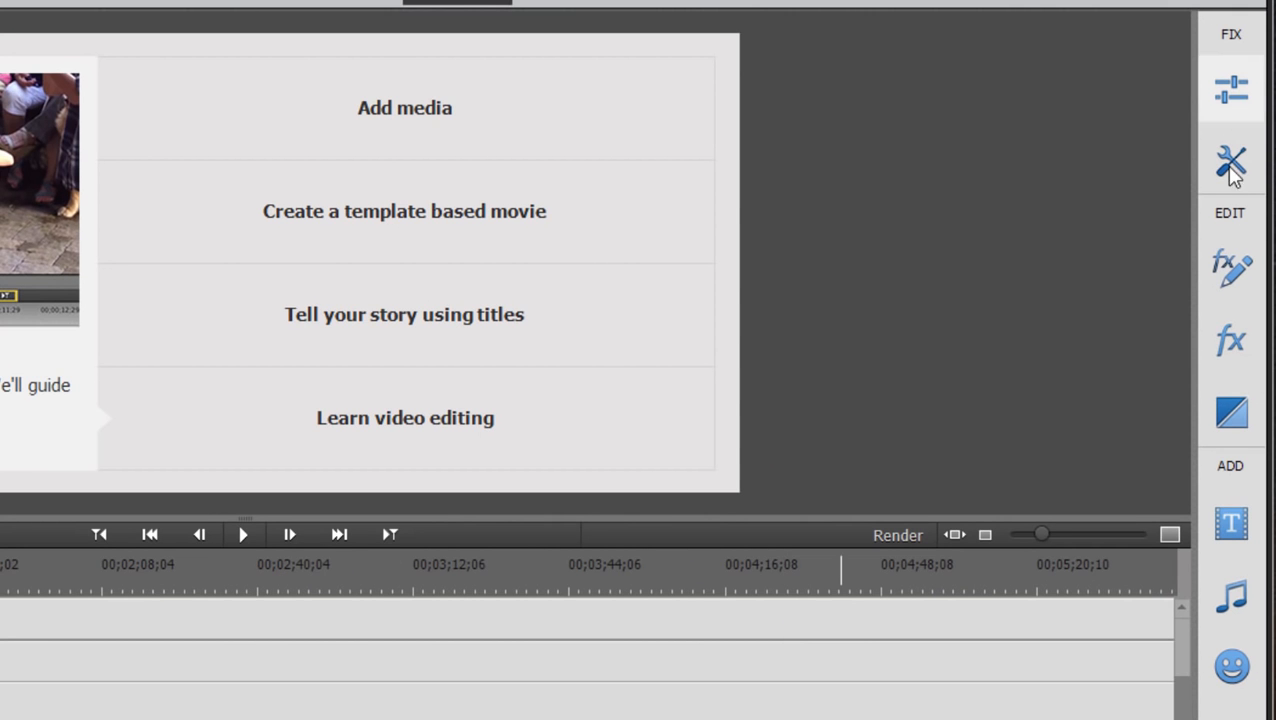
Switch the new empty project to the Expert editing workspace.
{"action": "left_click", "coordinate": [1232, 338]}
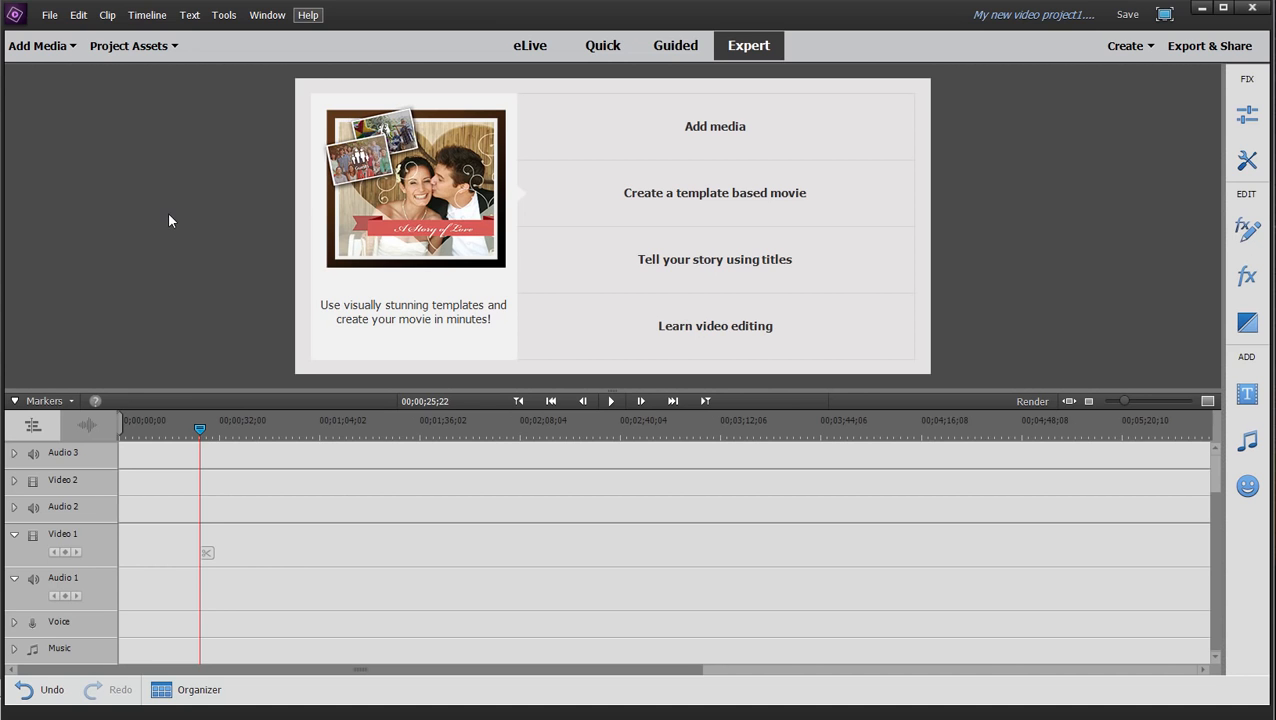
{"action": "mouse_move", "coordinate": [38, 46]}
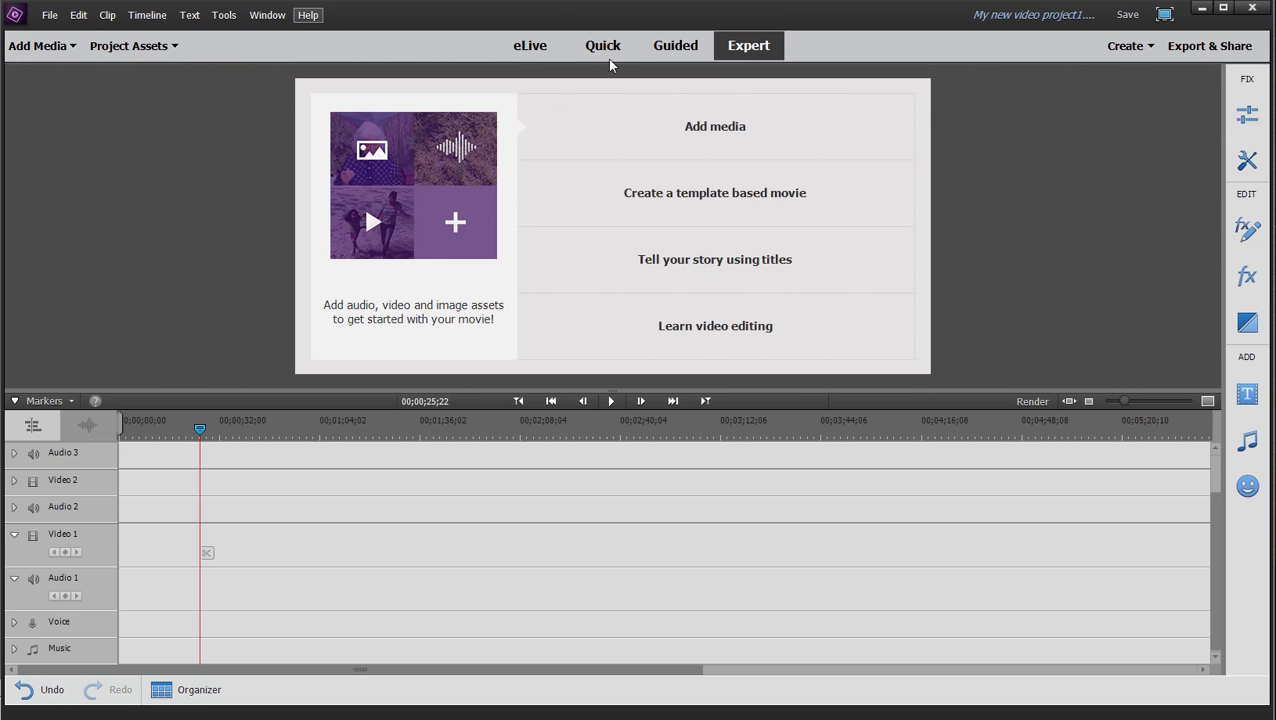
Import clips from the Ohio Summer folder via Add Media > Files and folders.
{"action": "left_click", "coordinate": [602, 44]}
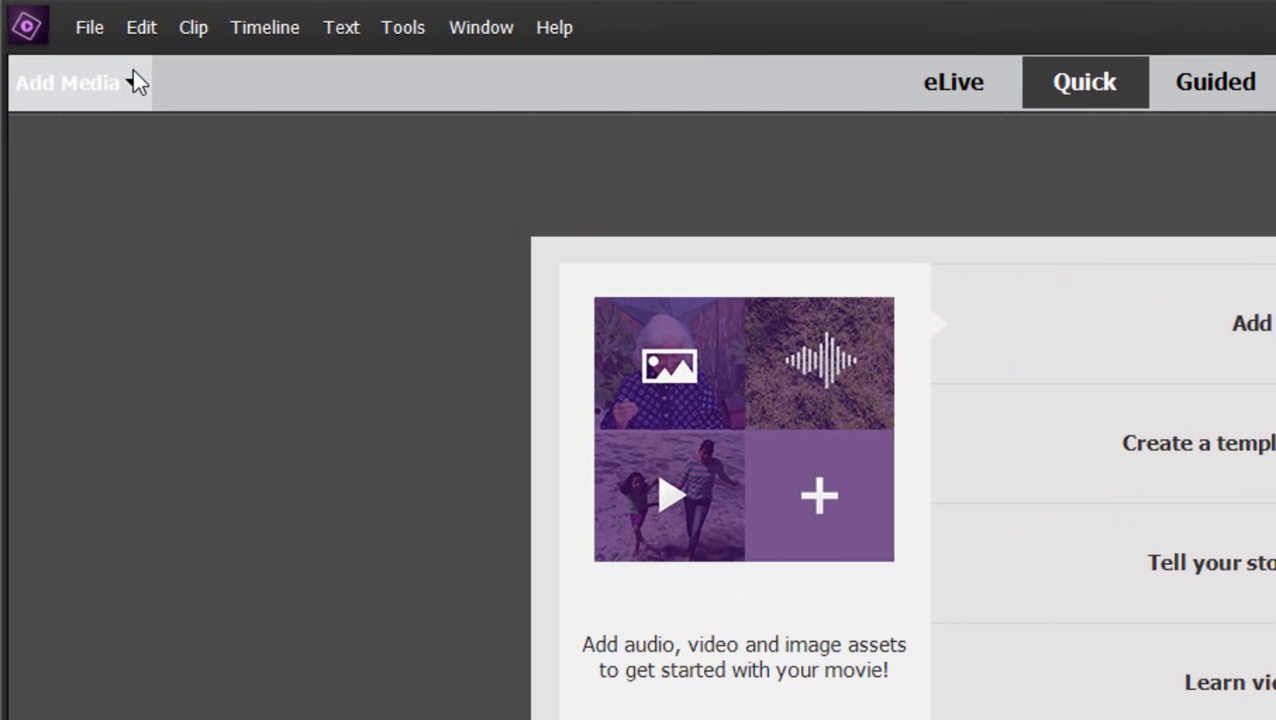
{"action": "left_click", "coordinate": [68, 82]}
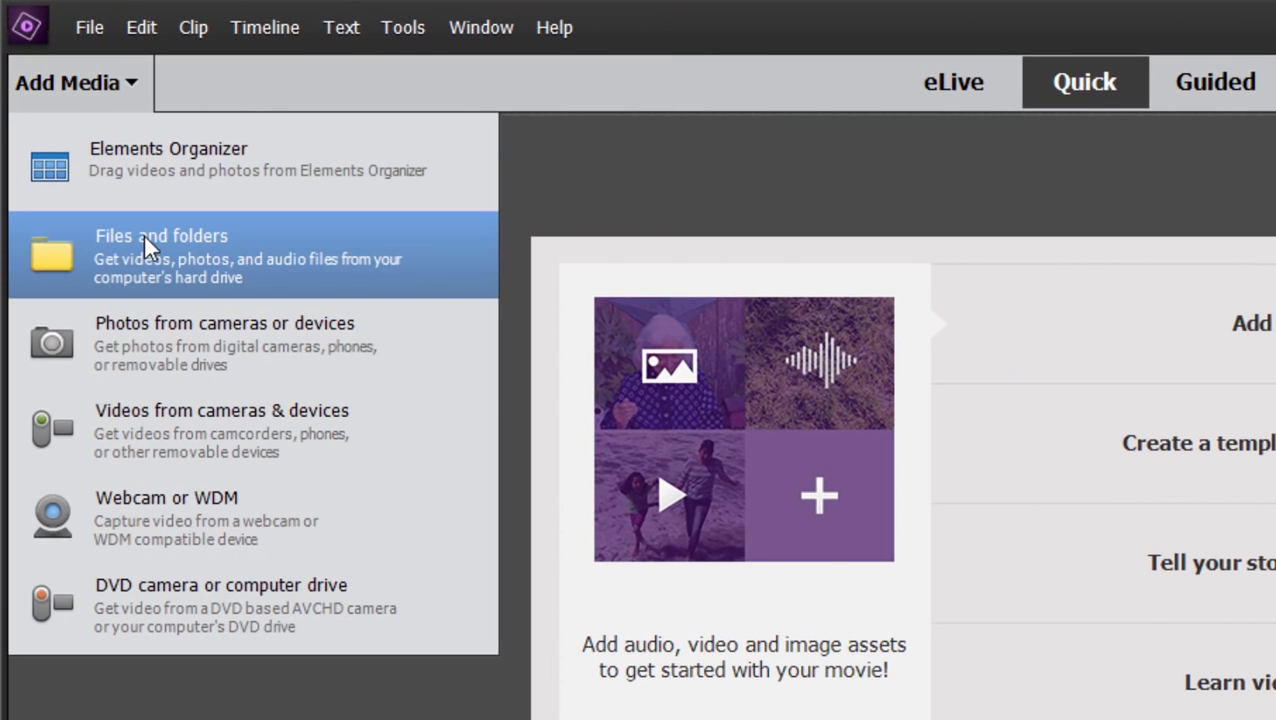
{"action": "left_click", "coordinate": [160, 256]}
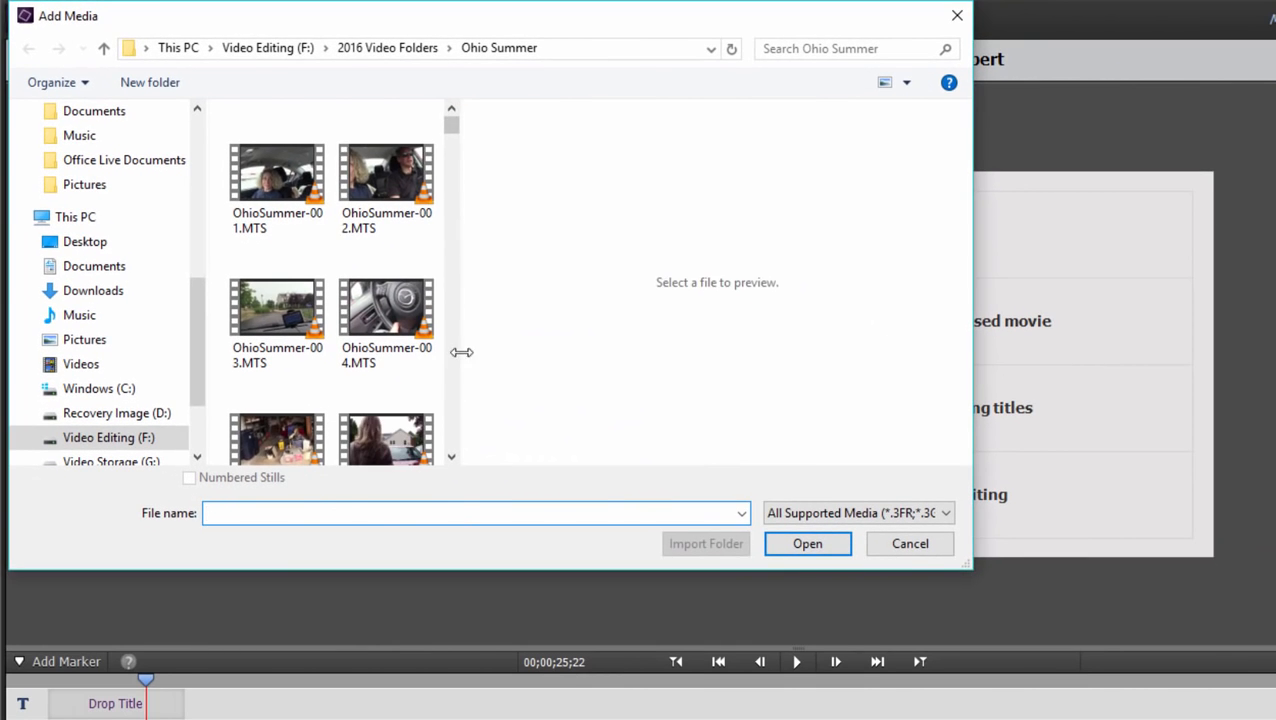
{"action": "left_click", "coordinate": [808, 544]}
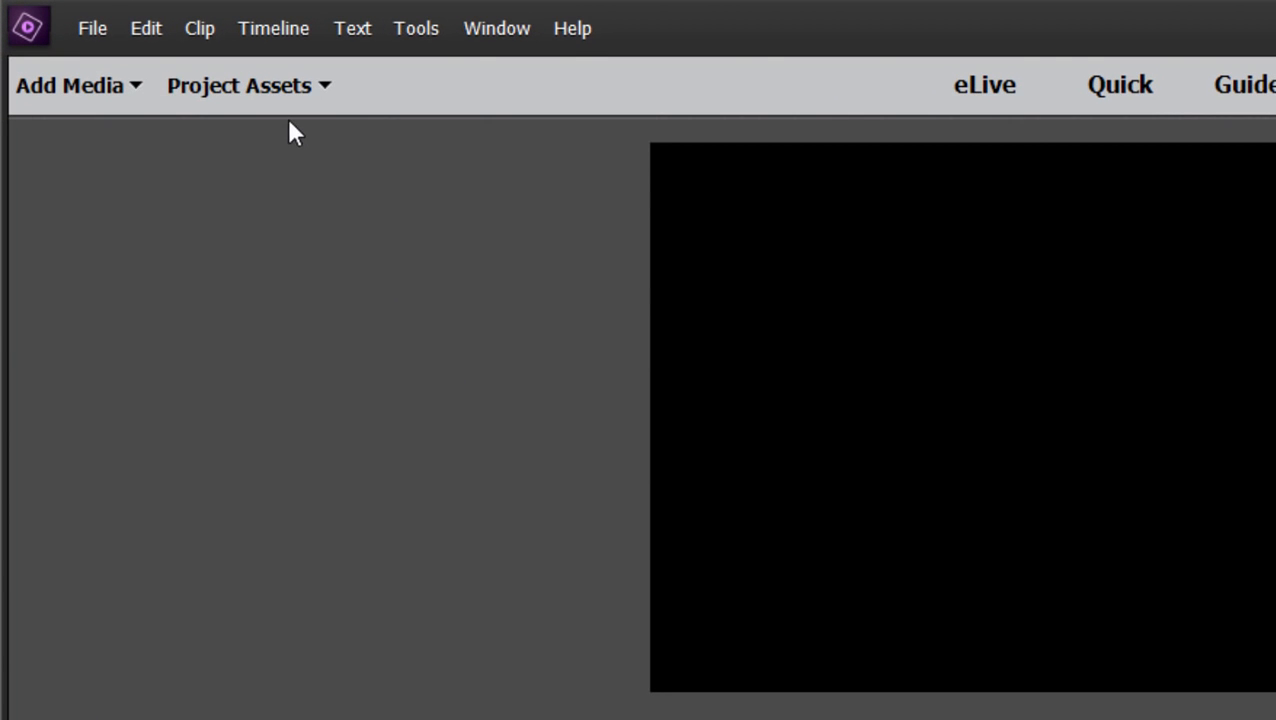
Show Project Assets and place an Ohio Summer clip on the Video 1 track.
{"action": "left_click", "coordinate": [238, 84]}
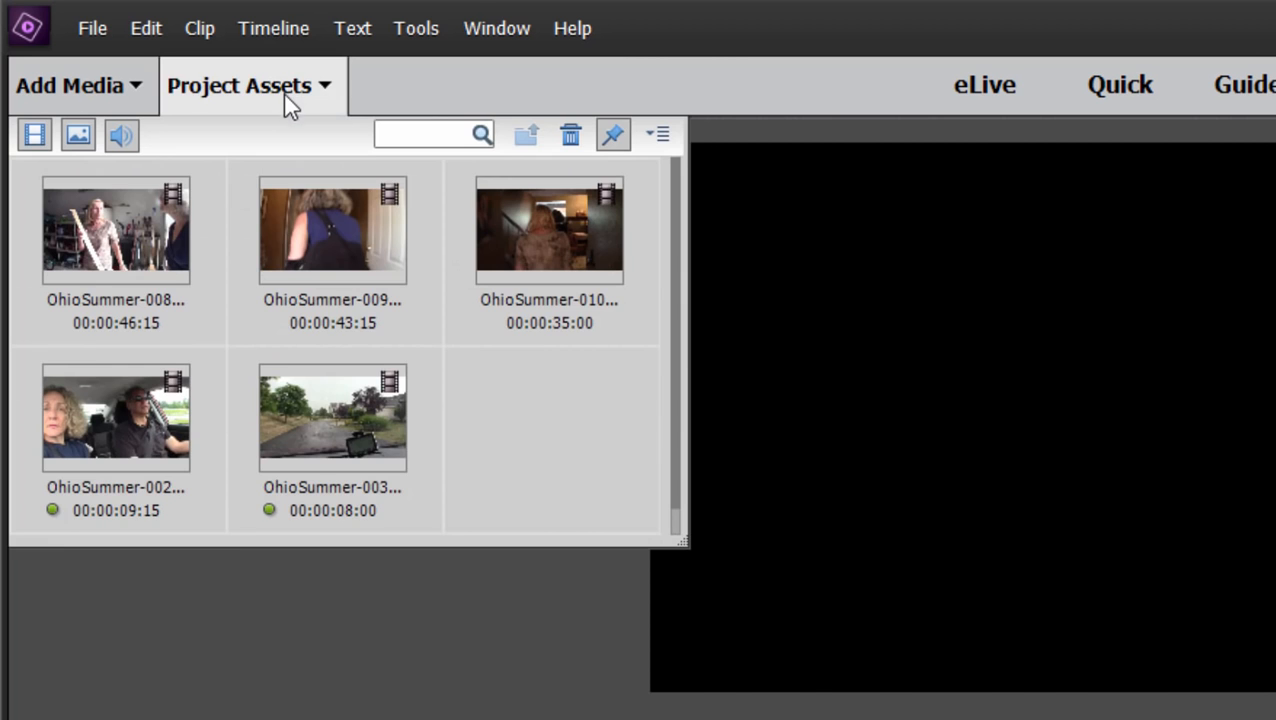
{"action": "mouse_move", "coordinate": [698, 556]}
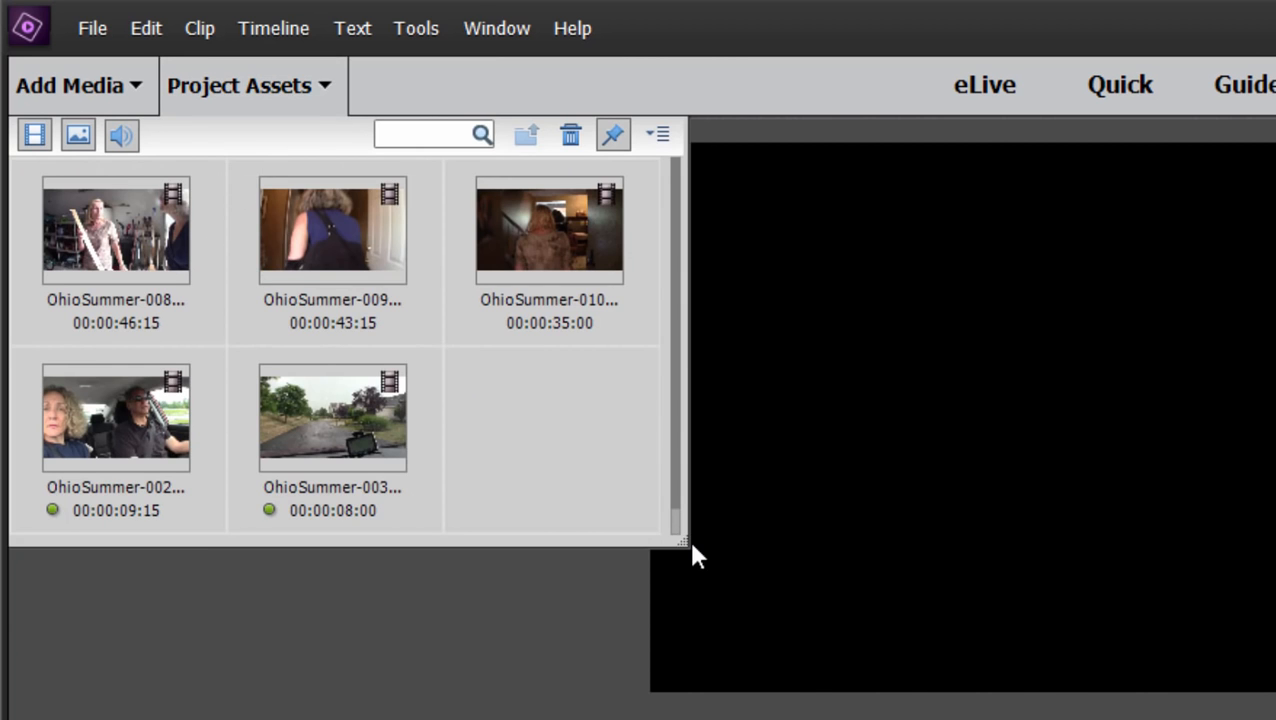
{"action": "mouse_move", "coordinate": [688, 544]}
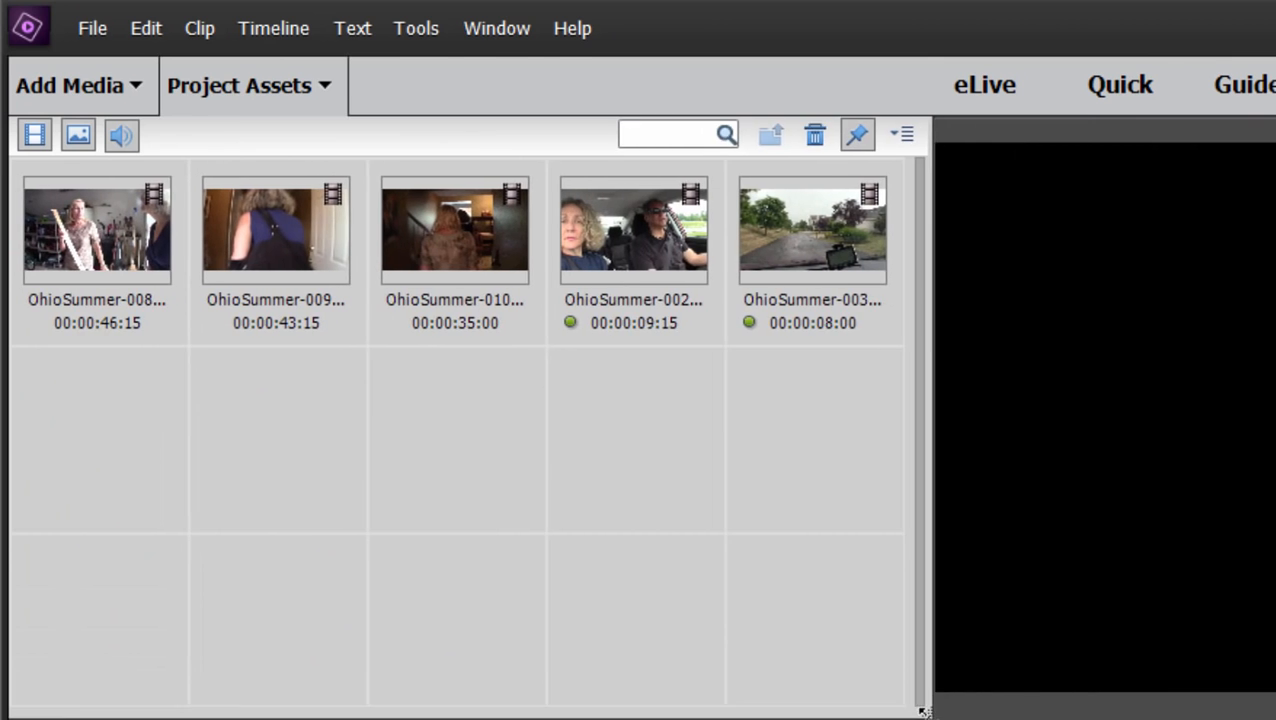
{"action": "left_click", "coordinate": [748, 44]}
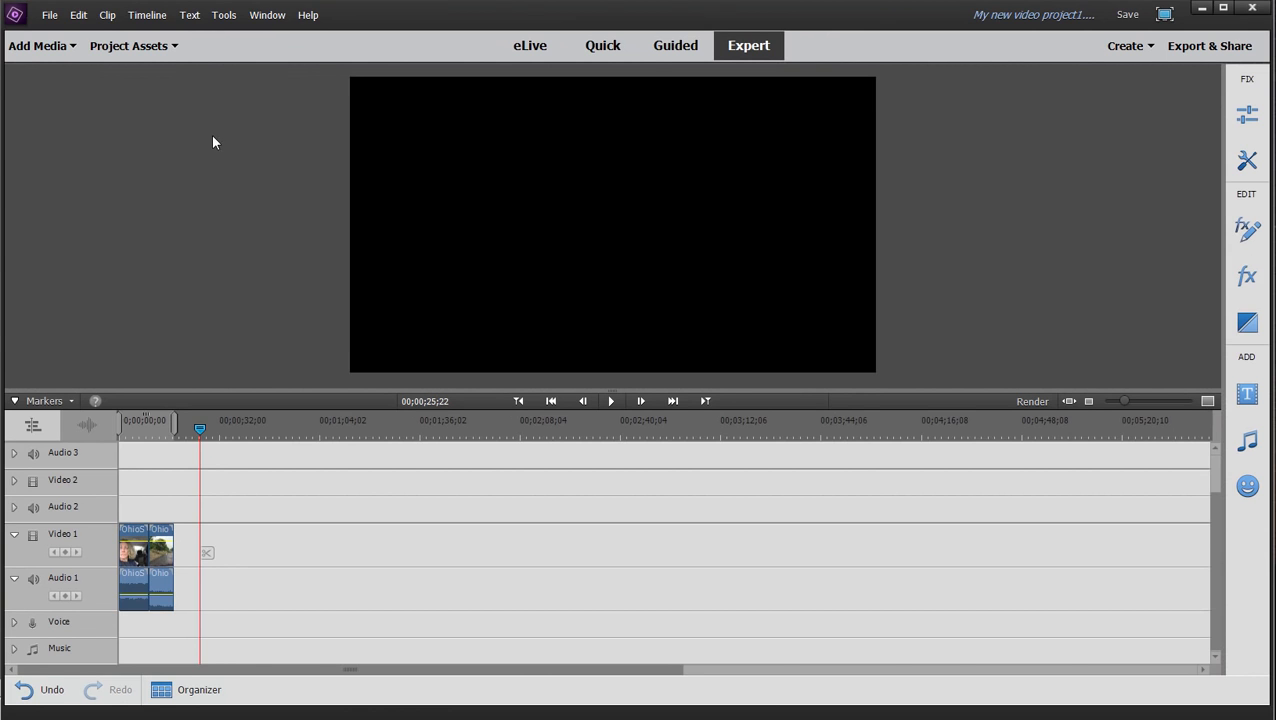
{"action": "mouse_move", "coordinate": [144, 462]}
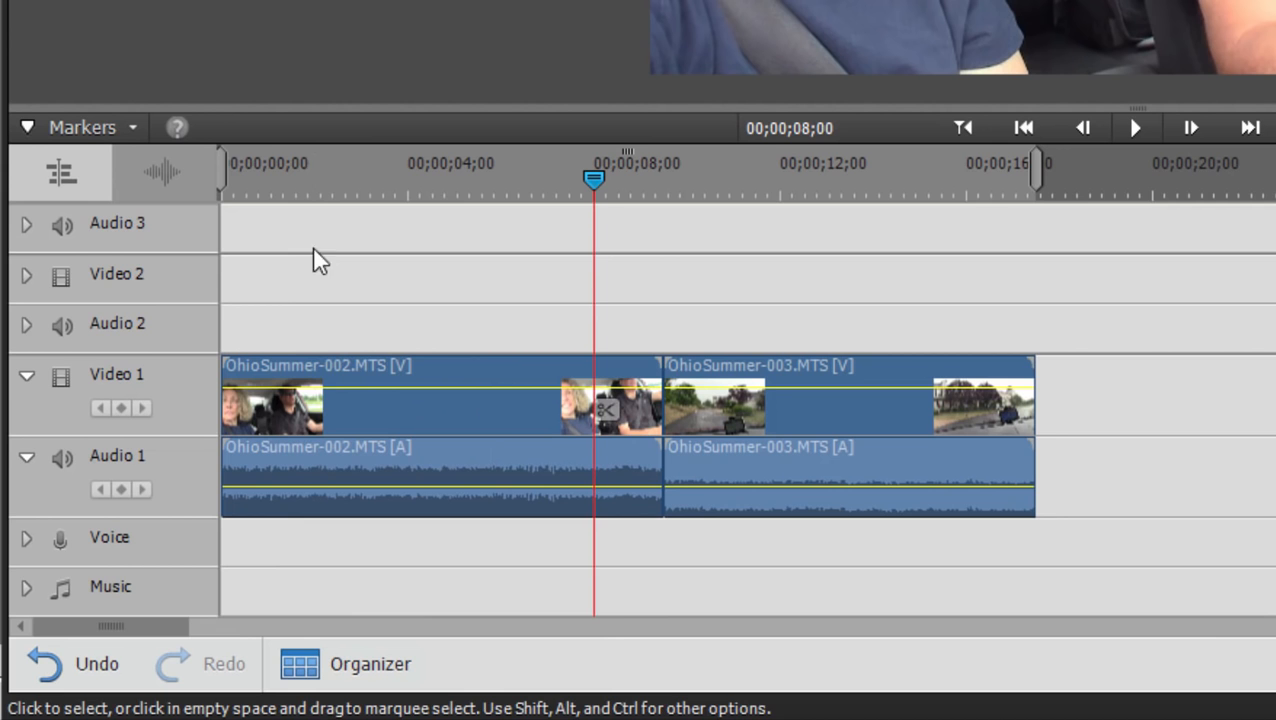
{"action": "mouse_move", "coordinate": [240, 196]}
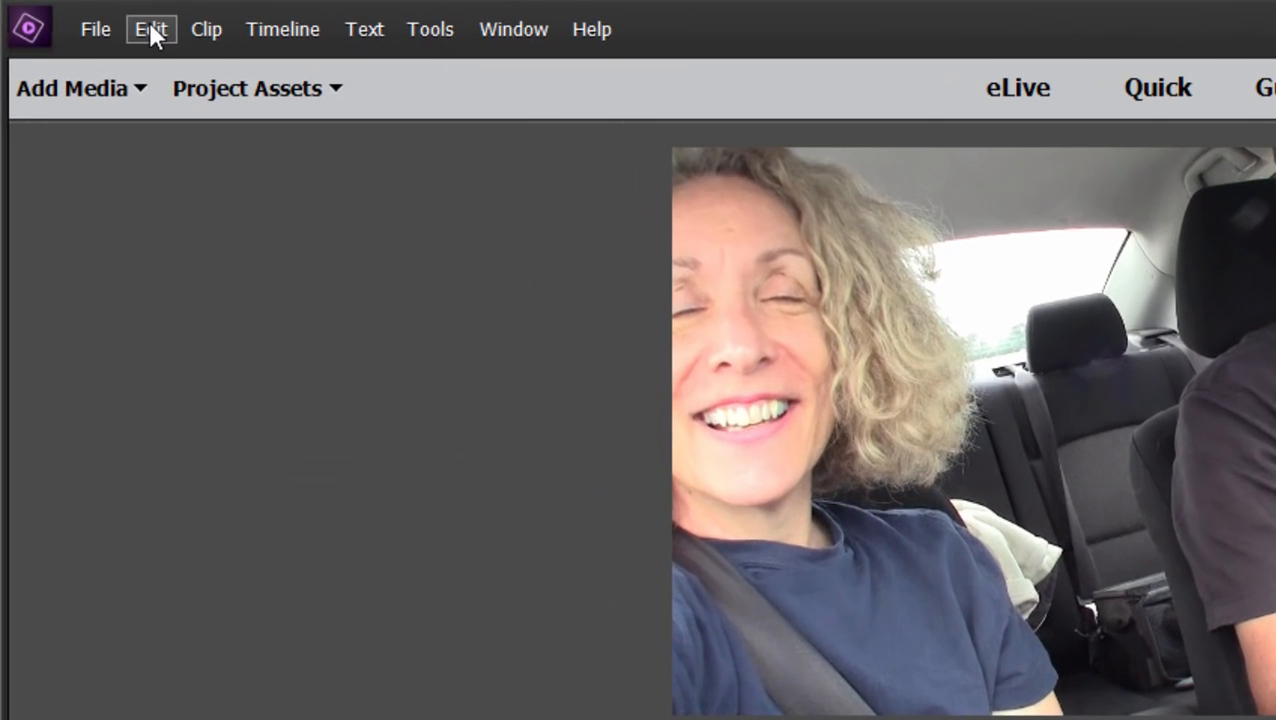
{"action": "left_click", "coordinate": [150, 30]}
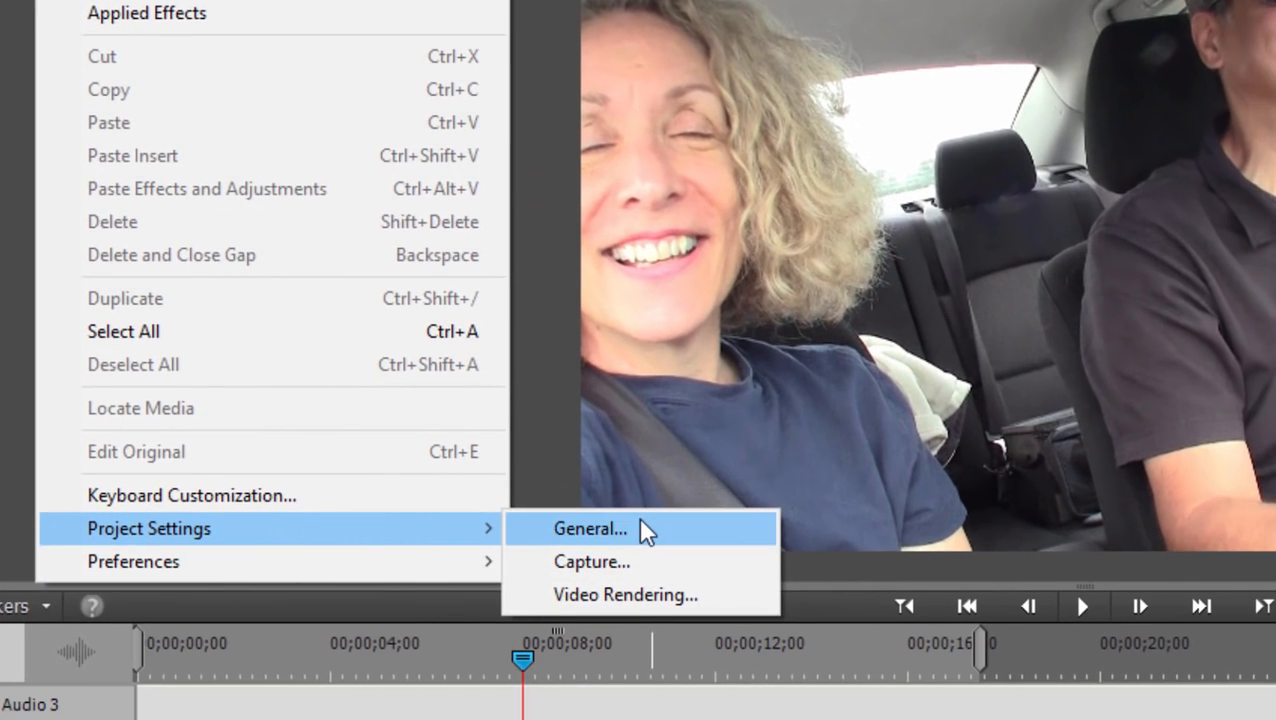
{"action": "left_click", "coordinate": [588, 528]}
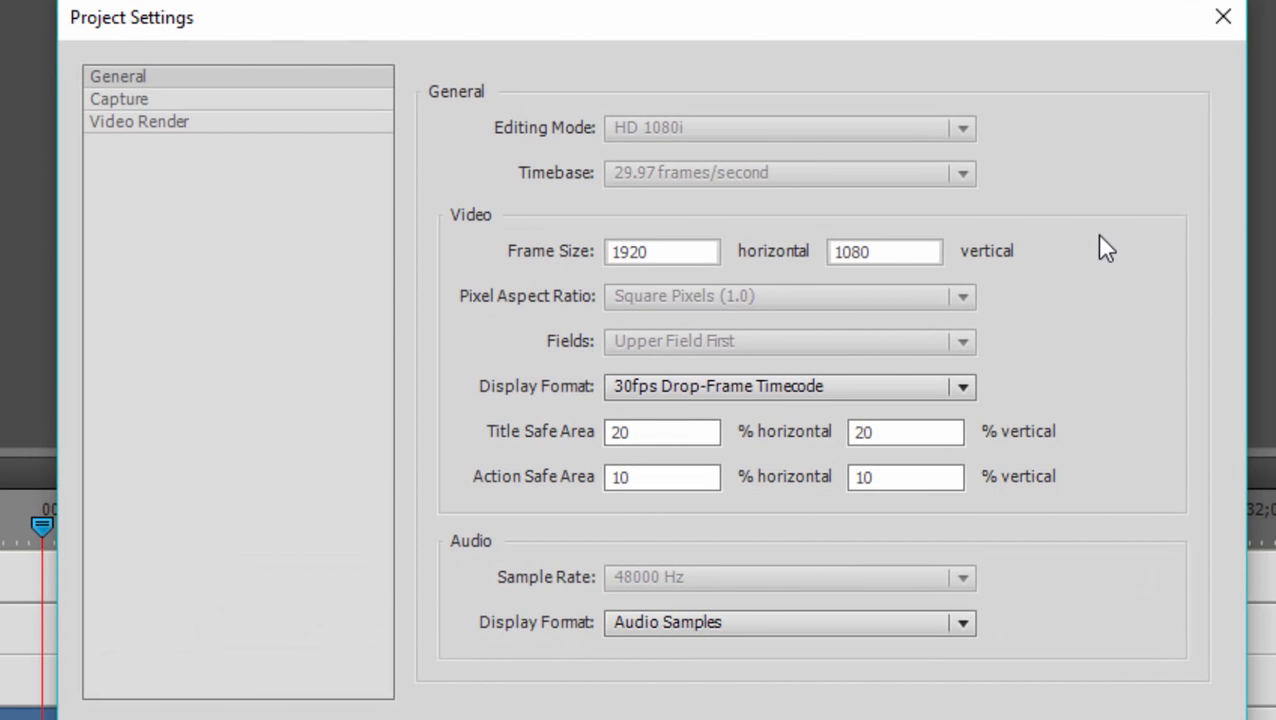
{"action": "mouse_move", "coordinate": [1028, 384]}
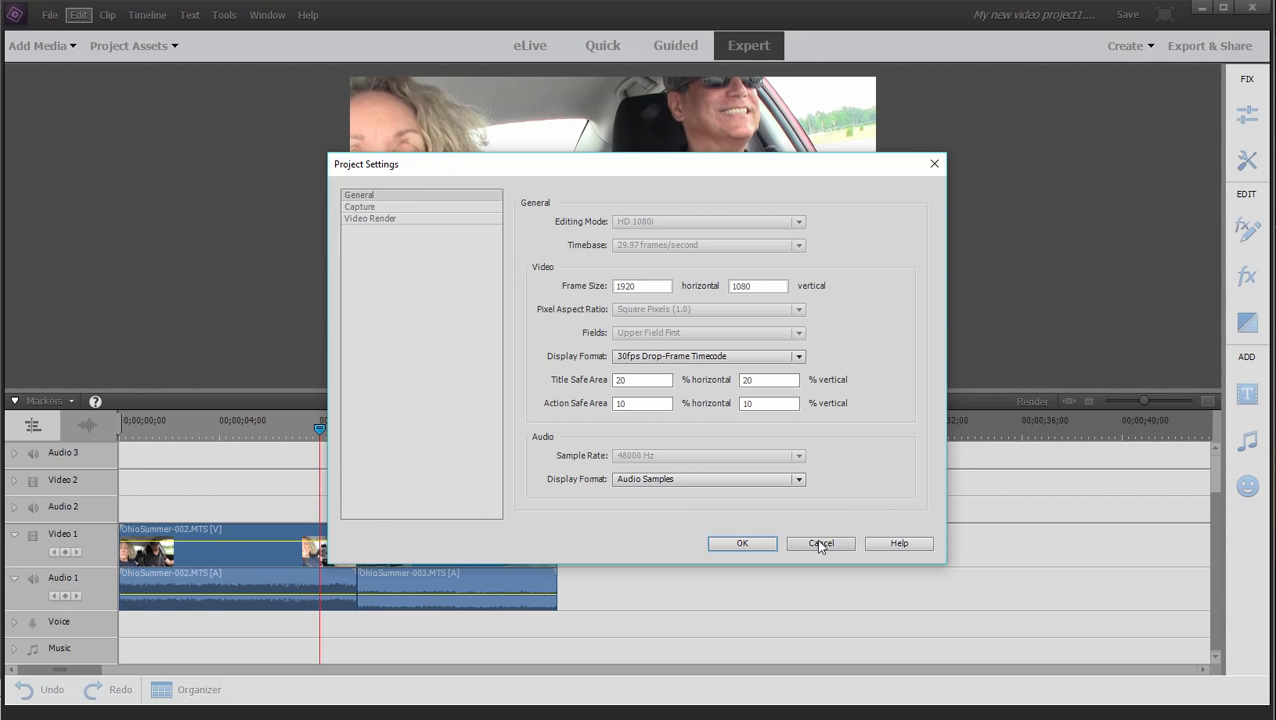
{"action": "left_click", "coordinate": [820, 544]}
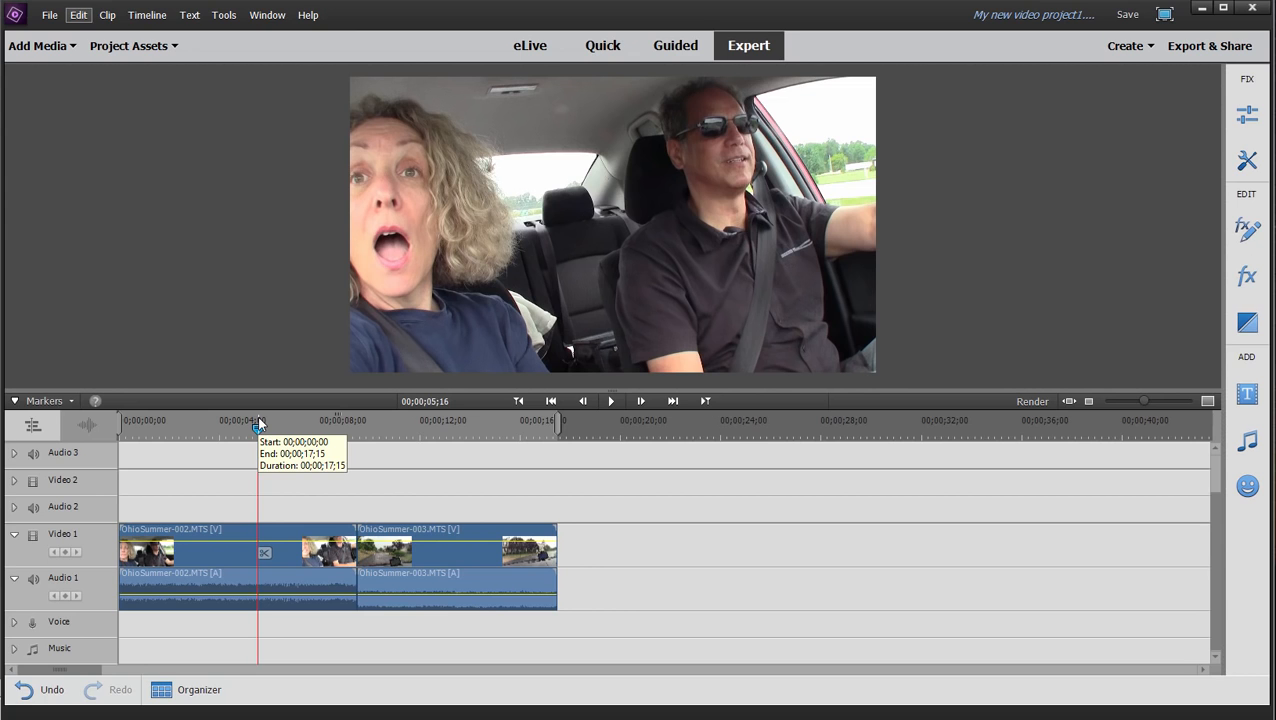
{"action": "mouse_move", "coordinate": [258, 424]}
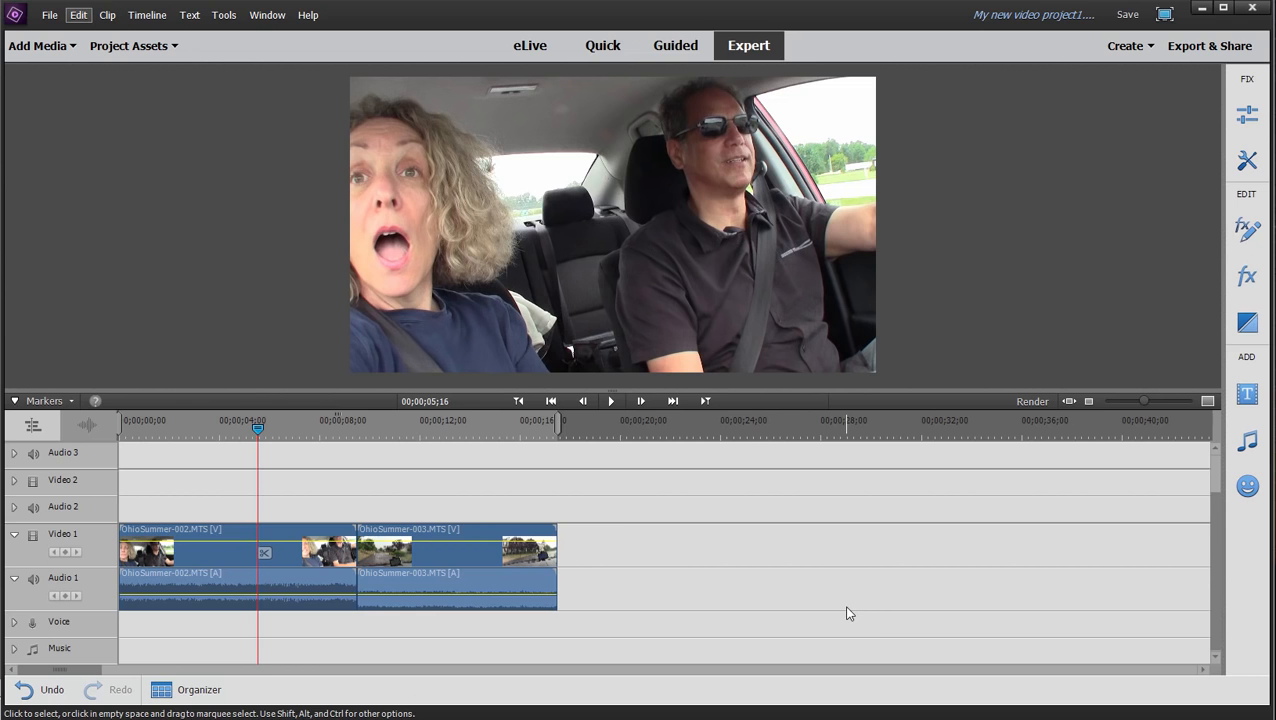
{"action": "mouse_move", "coordinate": [620, 528]}
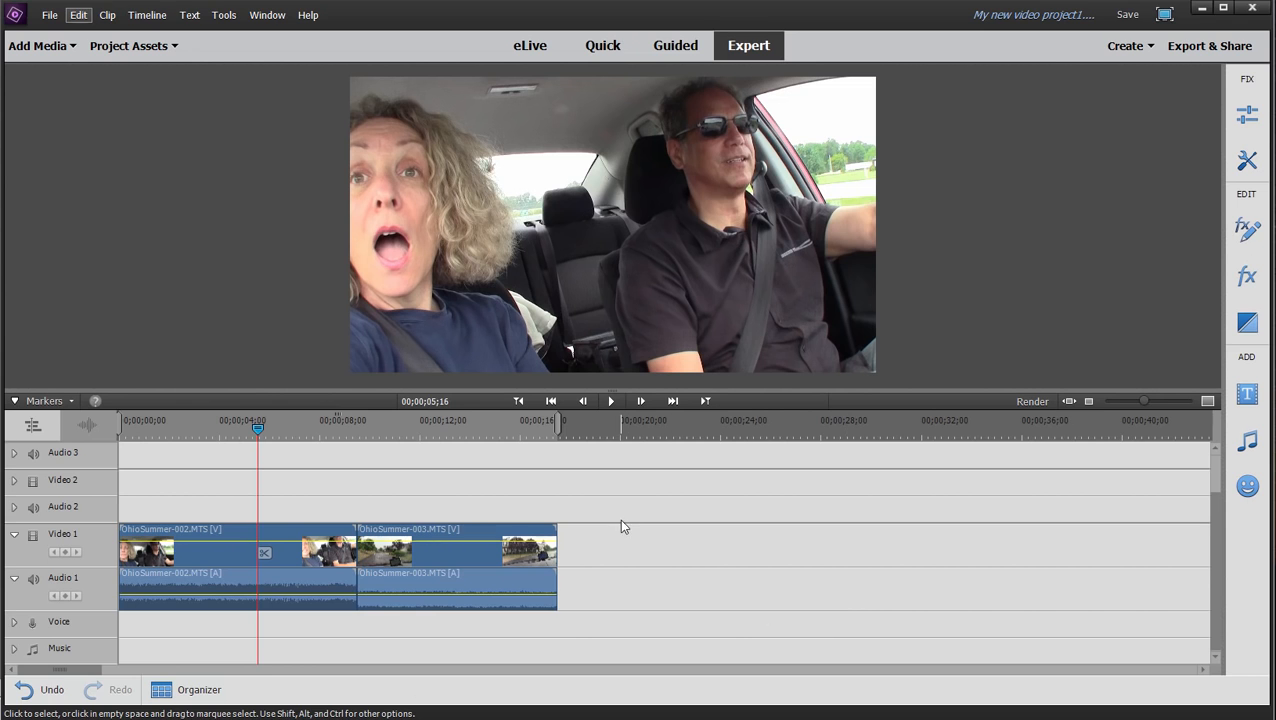
{"action": "mouse_move", "coordinate": [624, 512]}
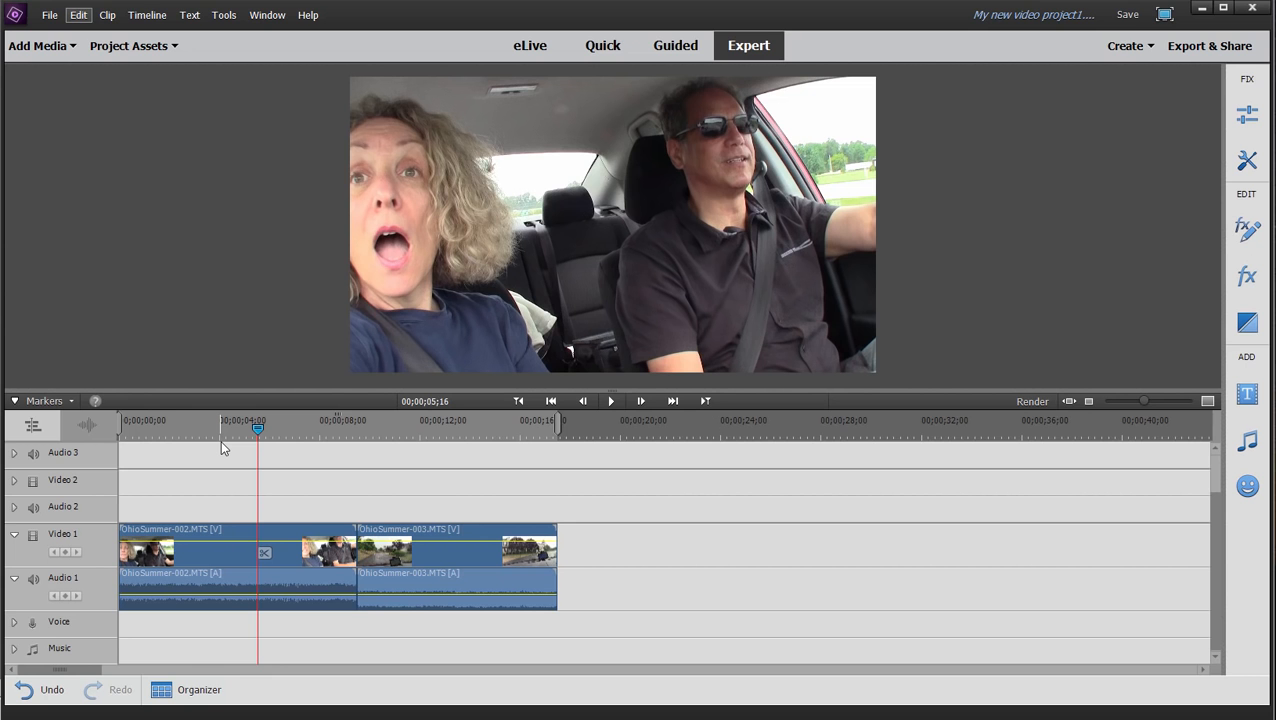
{"action": "mouse_move", "coordinate": [48, 14]}
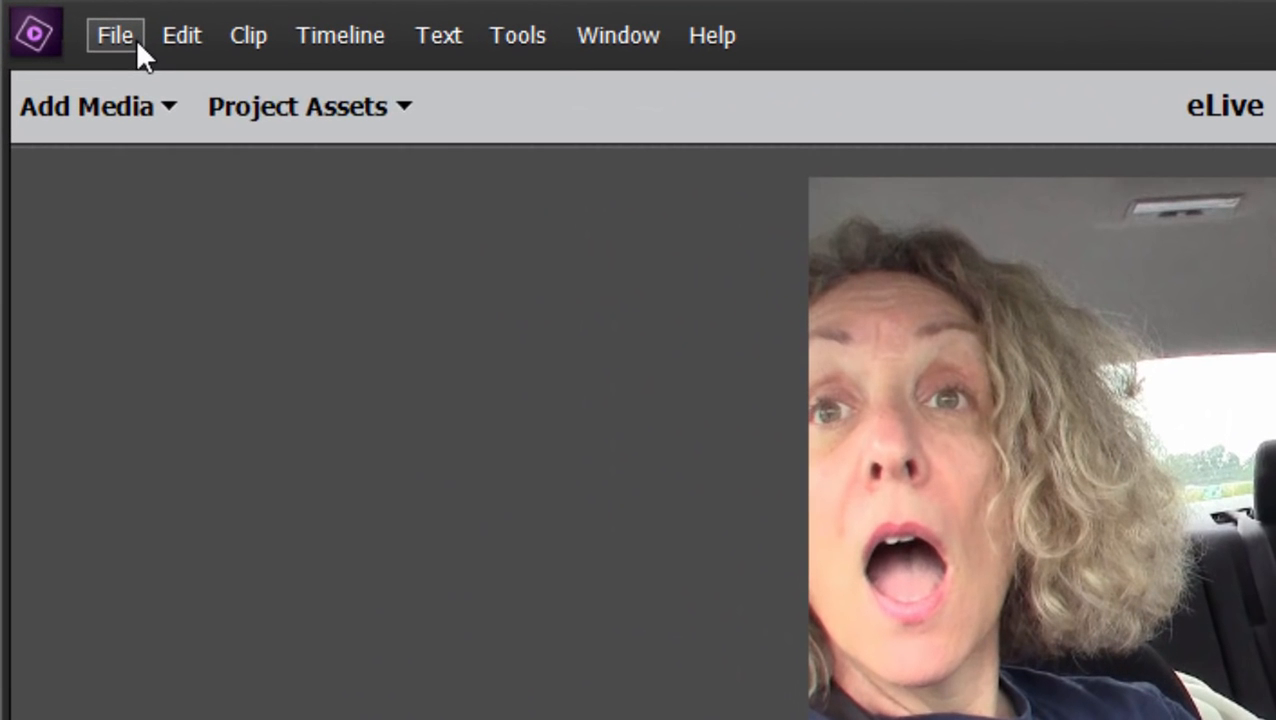
Start a new project discarding unsaved changes and bring up its preset choices via Change Settings.
{"action": "left_click", "coordinate": [114, 36]}
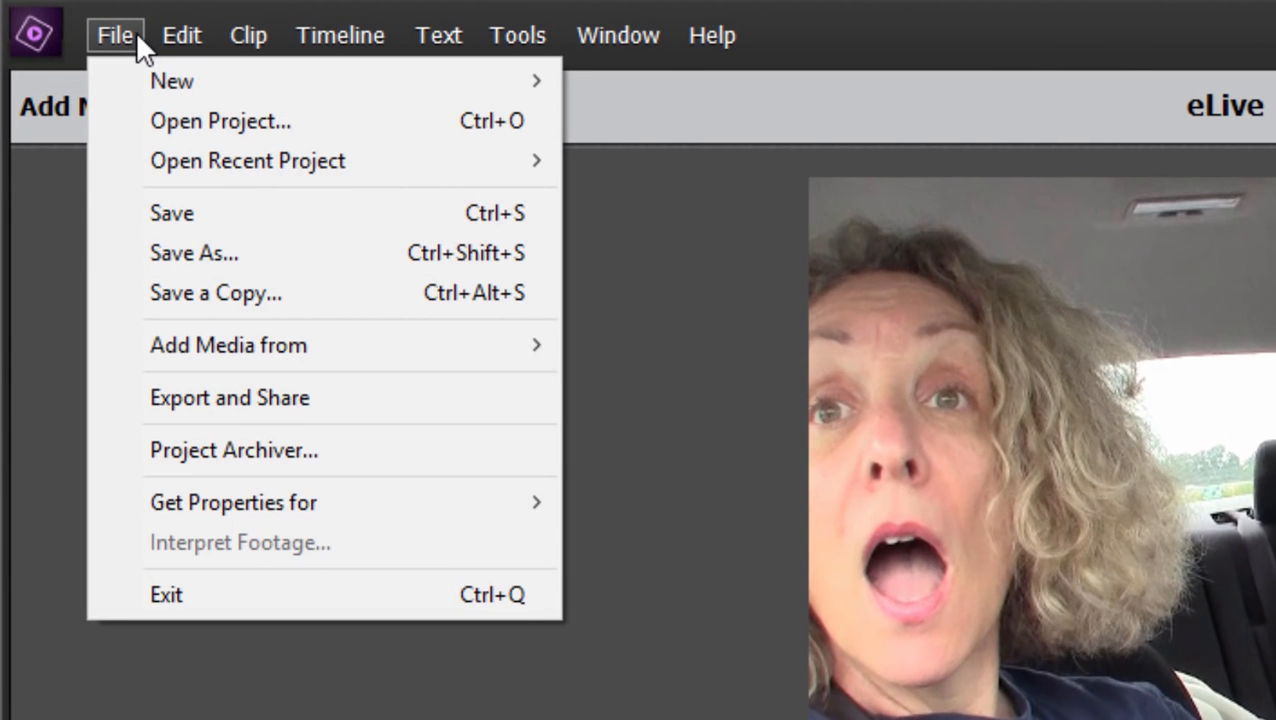
{"action": "mouse_move", "coordinate": [172, 80]}
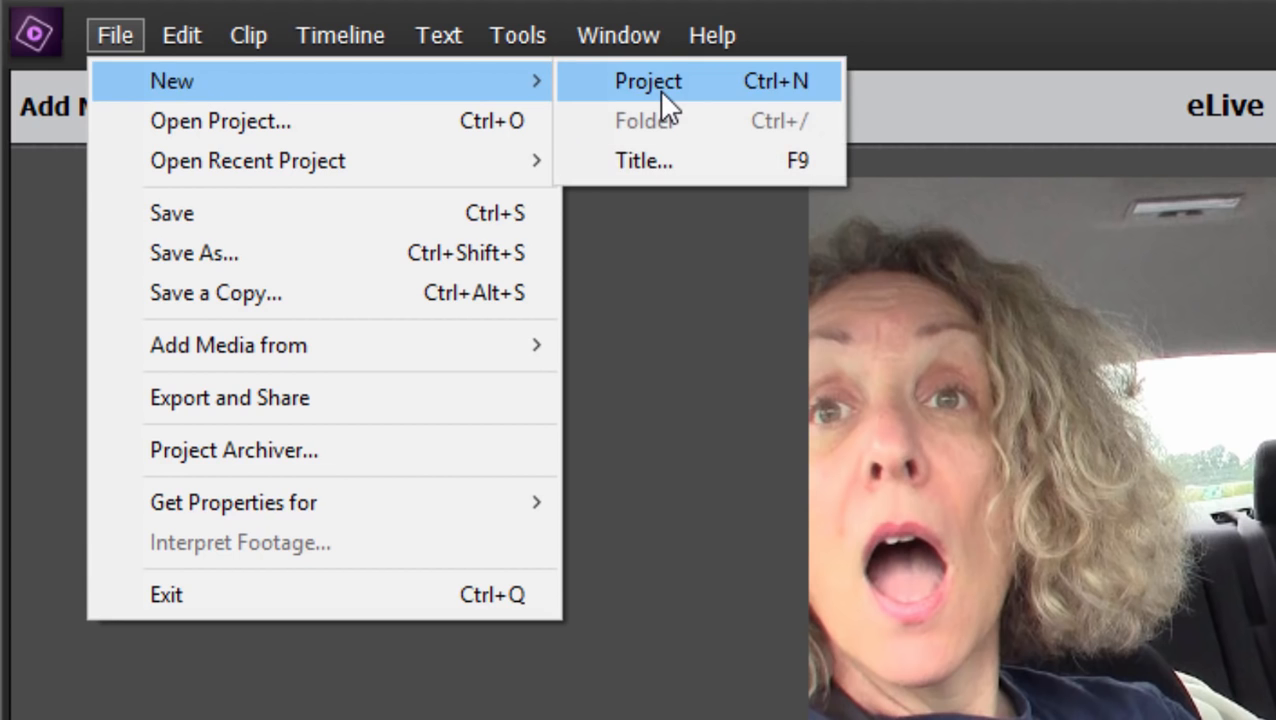
{"action": "left_click", "coordinate": [648, 80]}
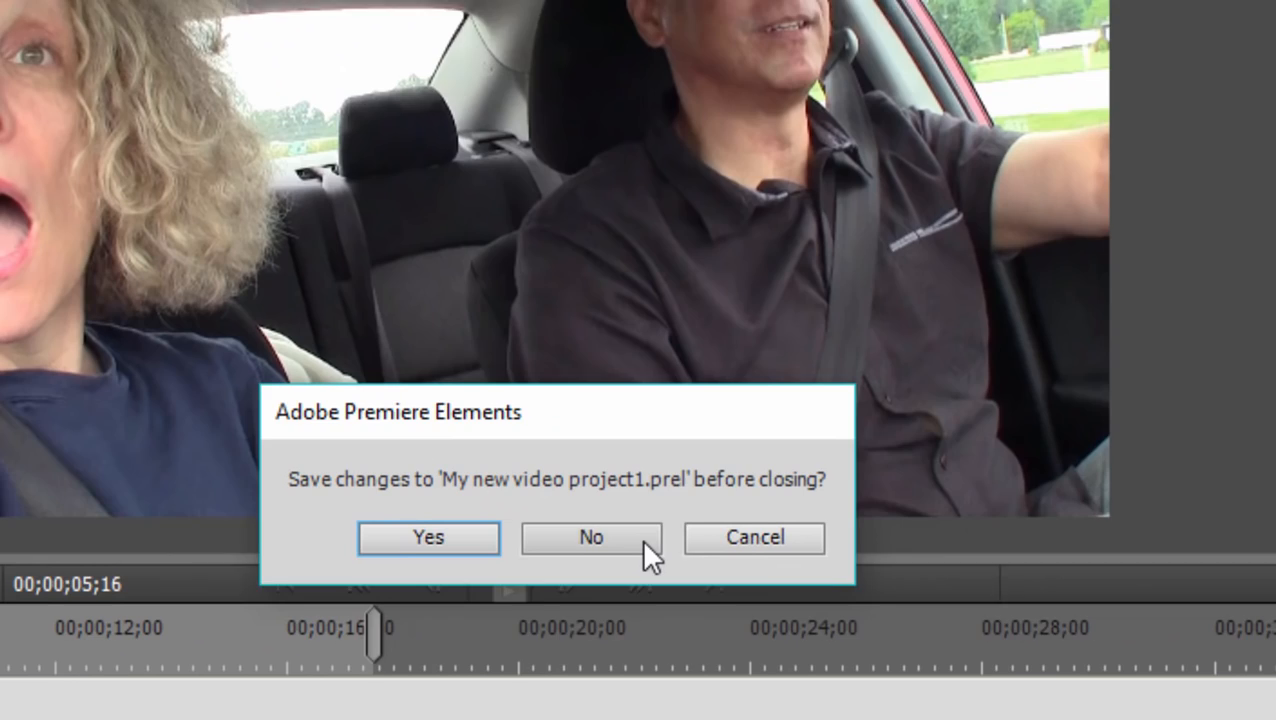
{"action": "left_click", "coordinate": [590, 536]}
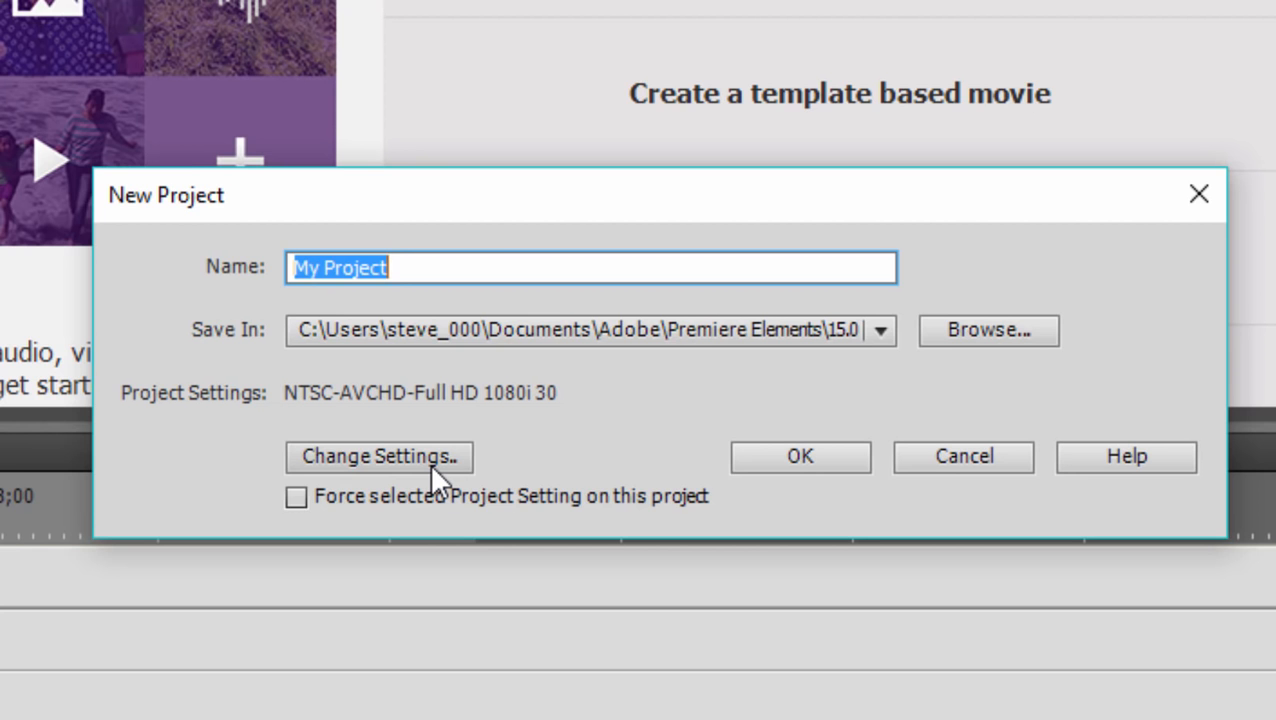
{"action": "left_click", "coordinate": [378, 456]}
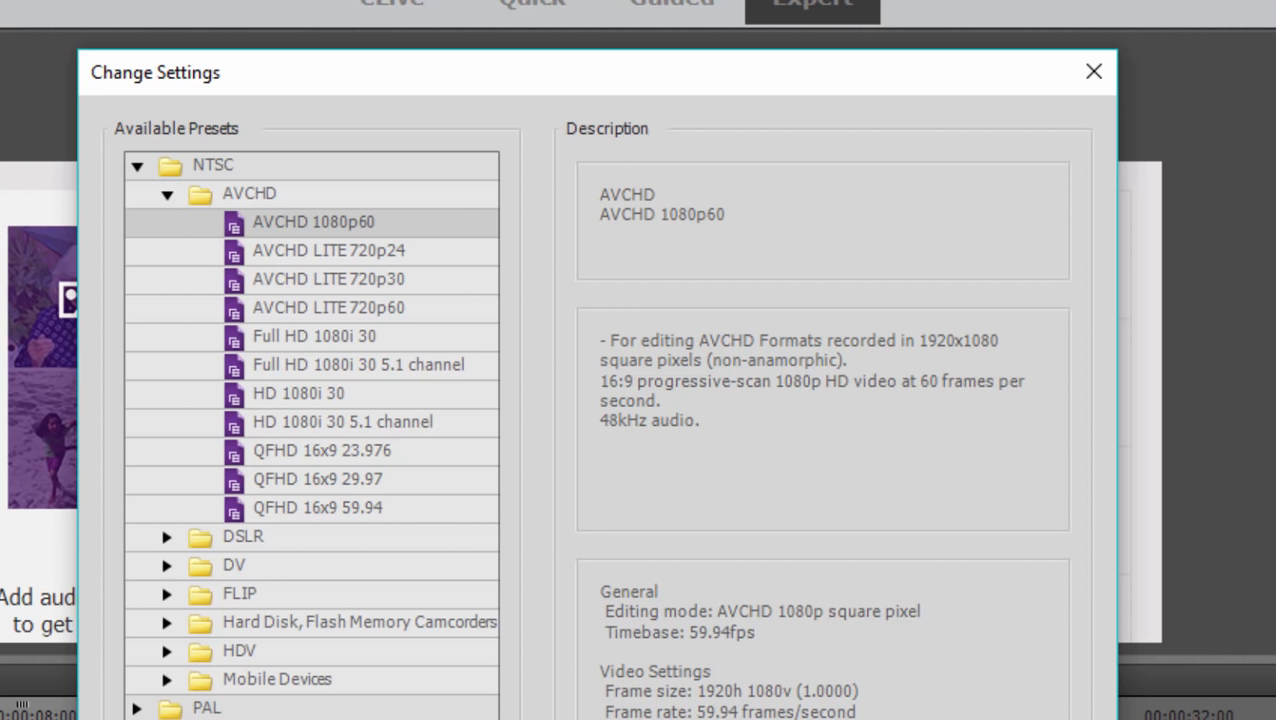
{"action": "mouse_move", "coordinate": [400, 376]}
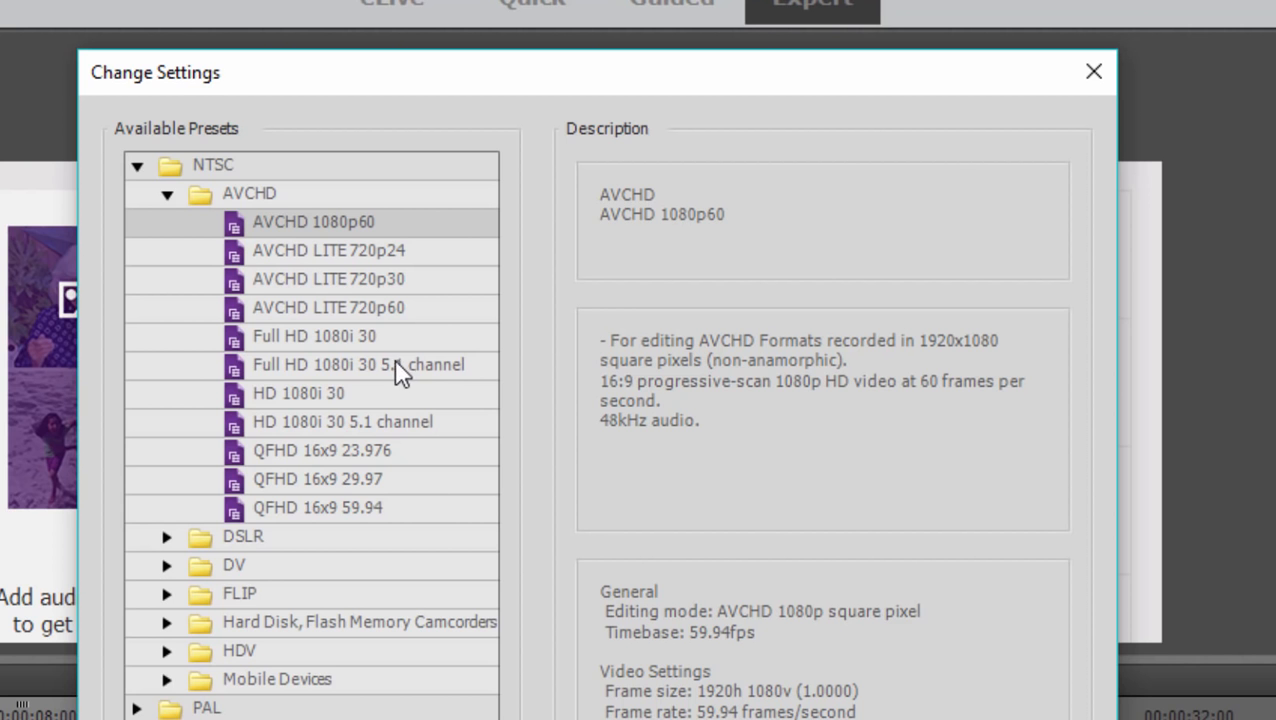
Select the NTSC AVCHD Full HD 1080i 30 preset.
{"action": "left_click", "coordinate": [314, 336]}
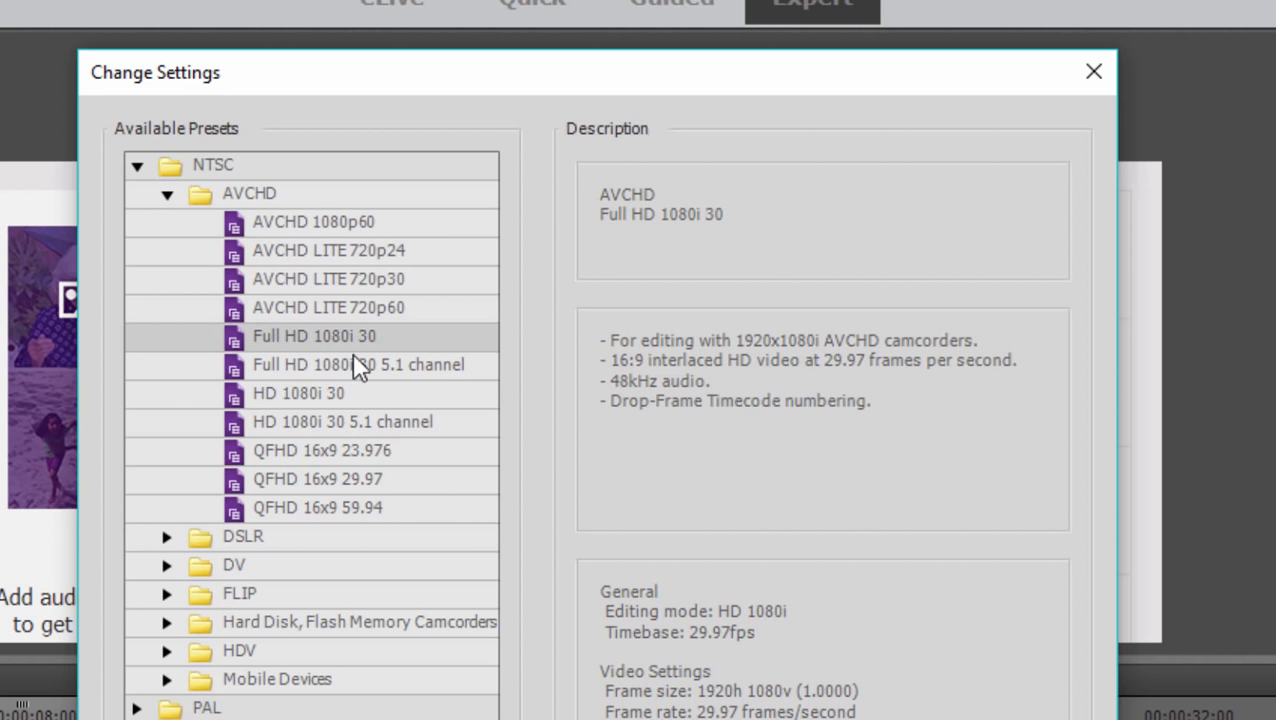
{"action": "mouse_move", "coordinate": [398, 318]}
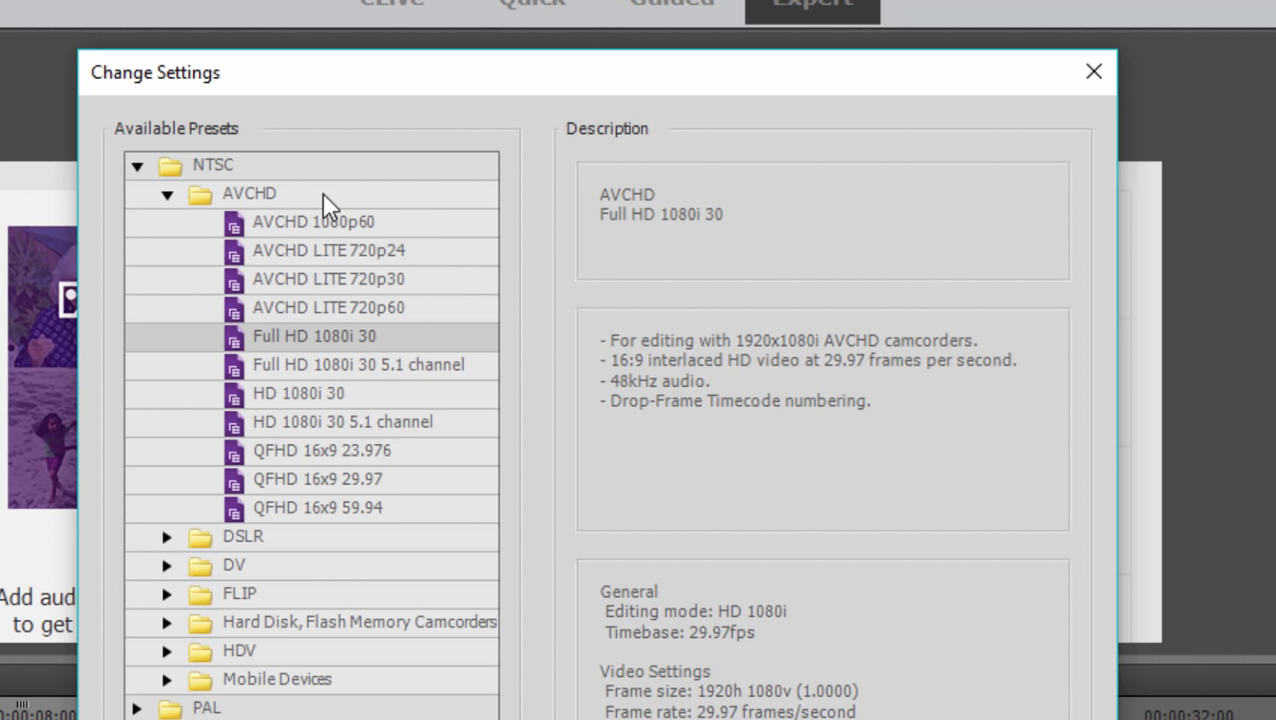
{"action": "mouse_move", "coordinate": [430, 348]}
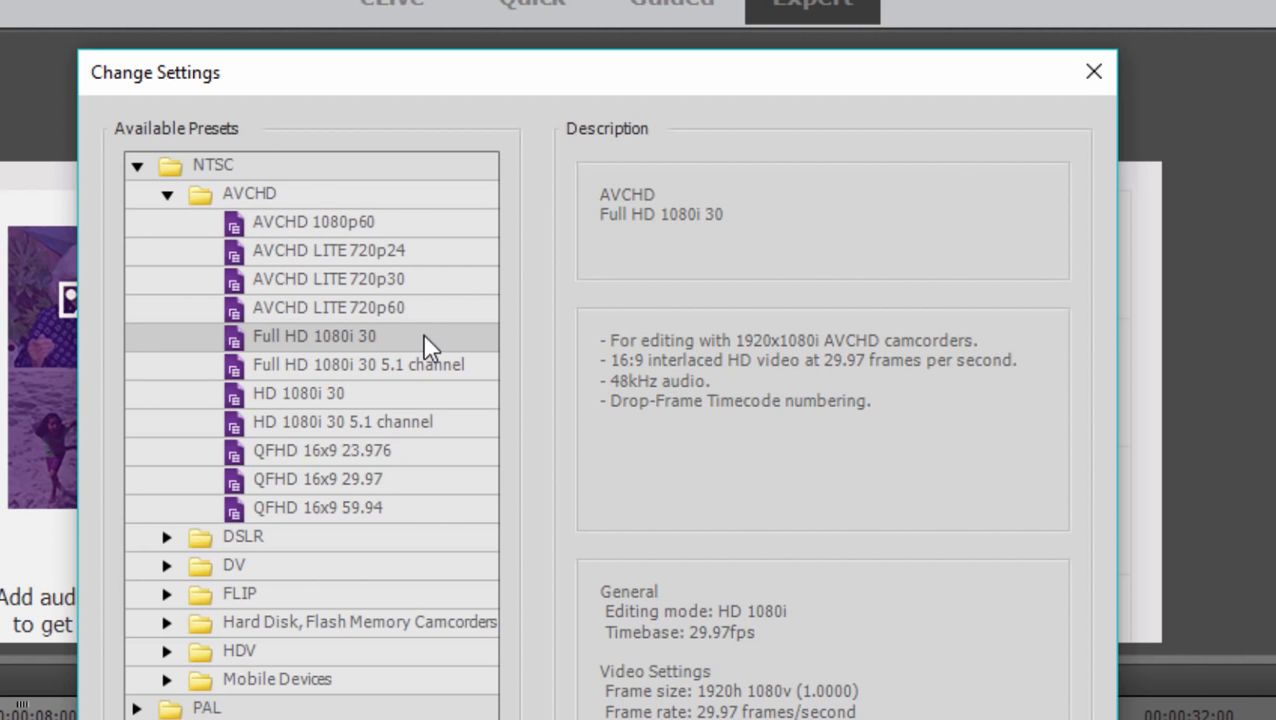
{"action": "mouse_move", "coordinate": [404, 356]}
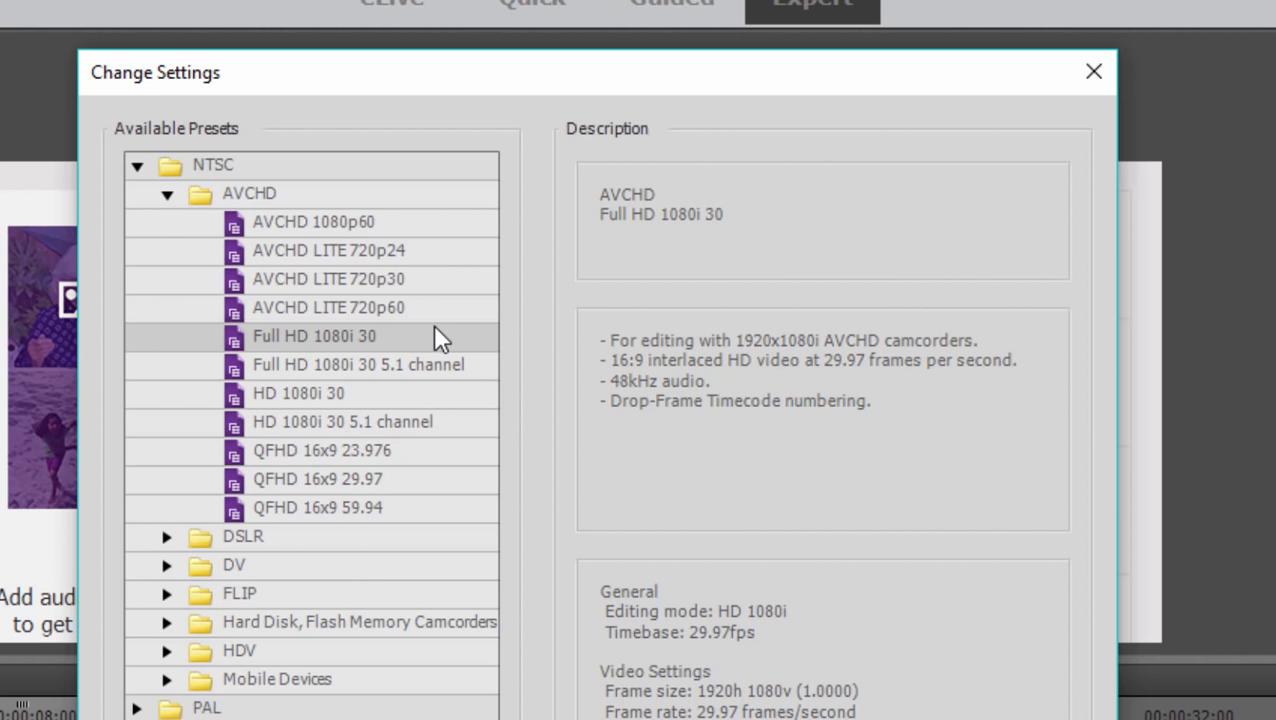
{"action": "mouse_move", "coordinate": [400, 360]}
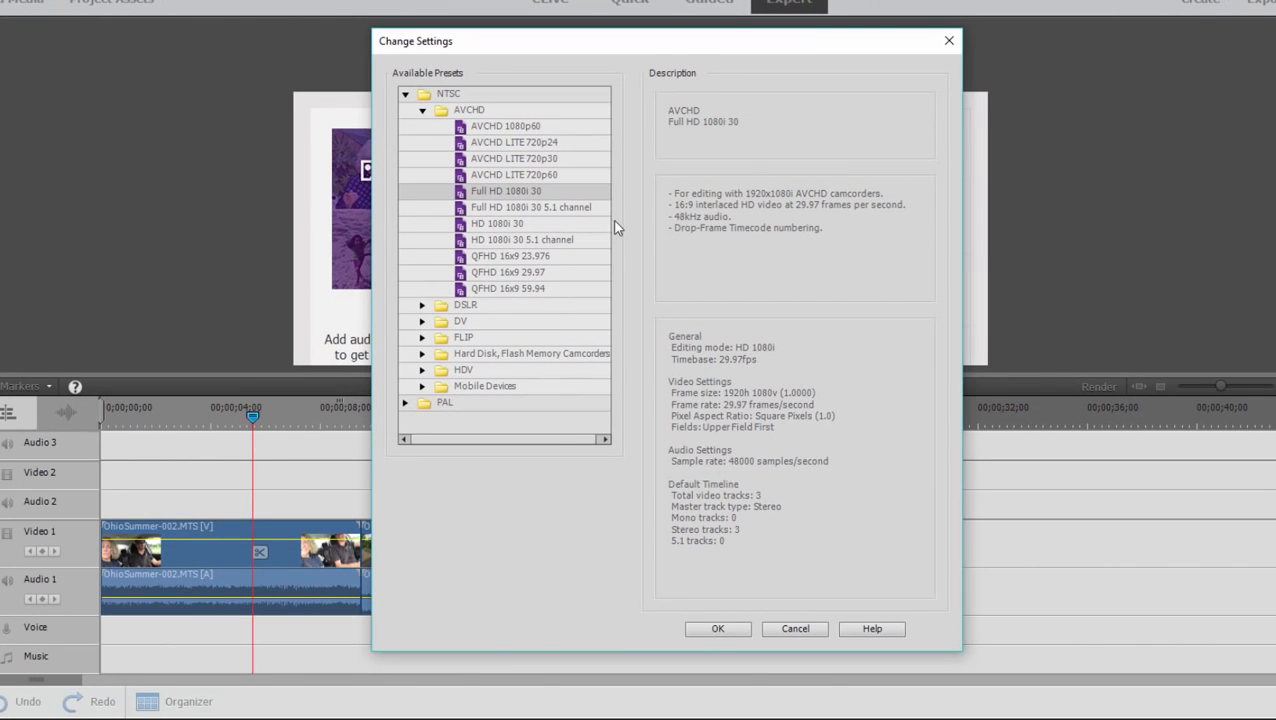
{"action": "mouse_move", "coordinate": [530, 324]}
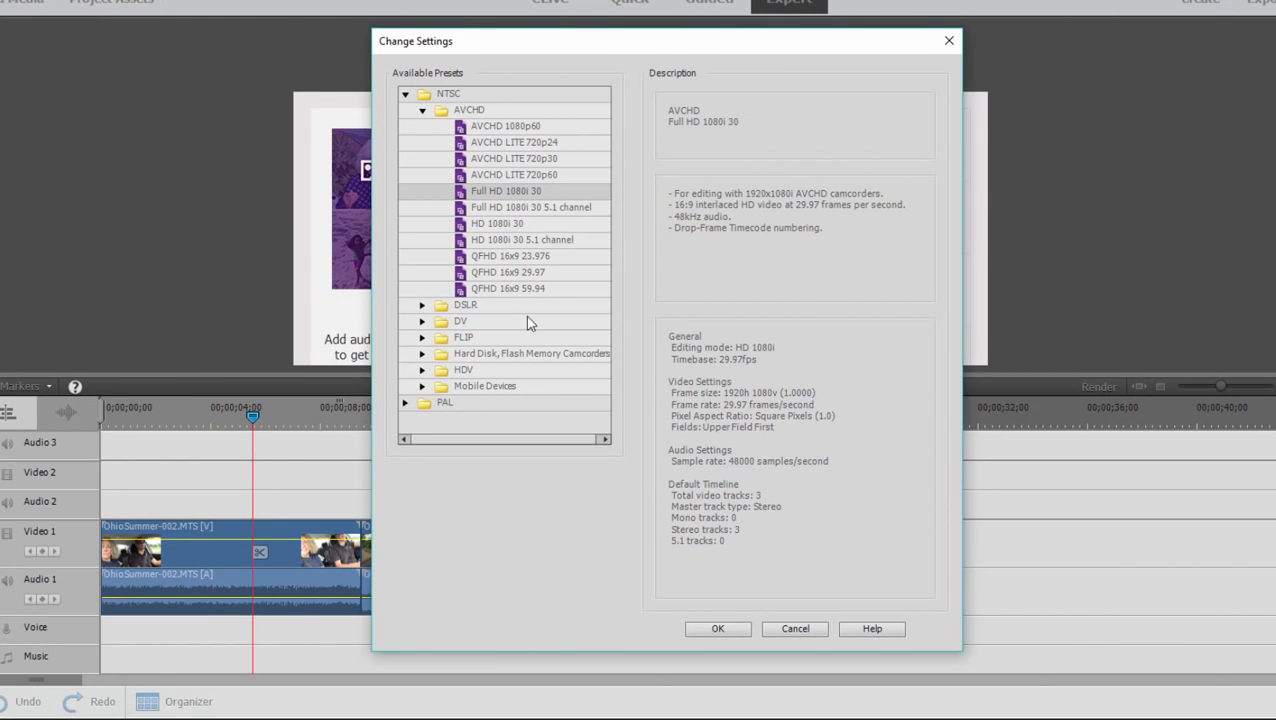
{"action": "mouse_move", "coordinate": [464, 414]}
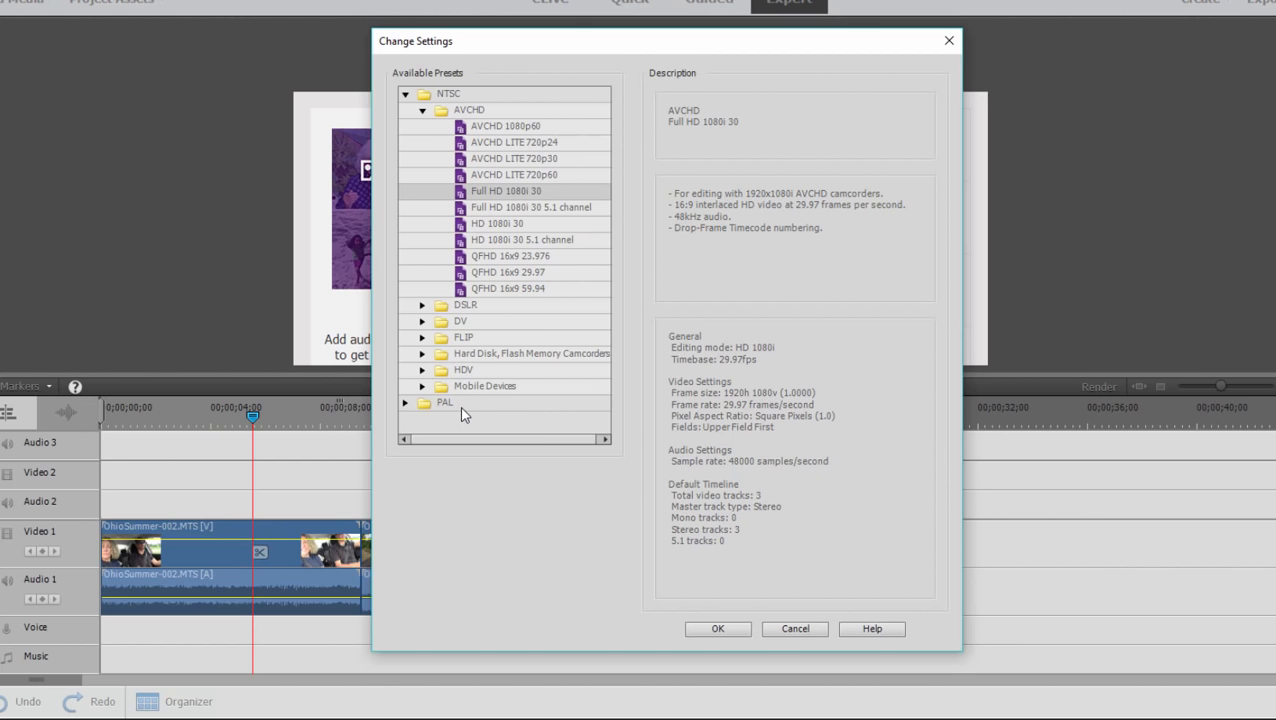
{"action": "mouse_move", "coordinate": [536, 200]}
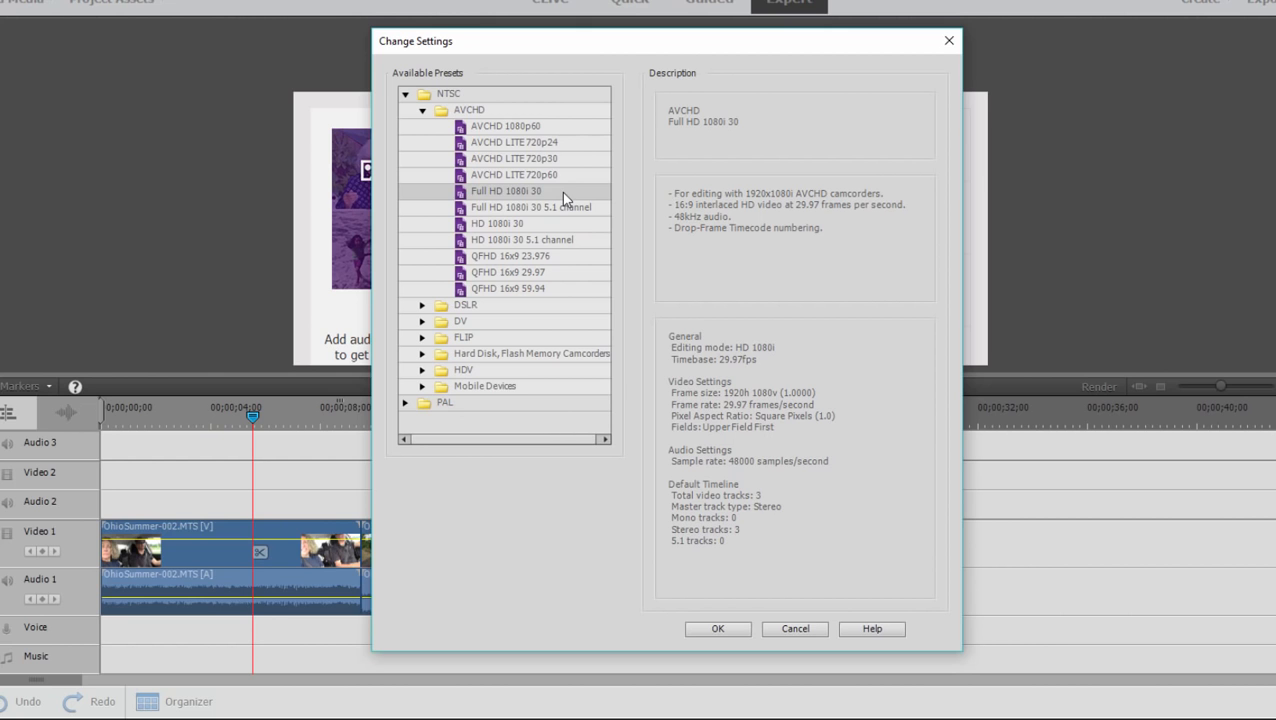
{"action": "mouse_move", "coordinate": [720, 658]}
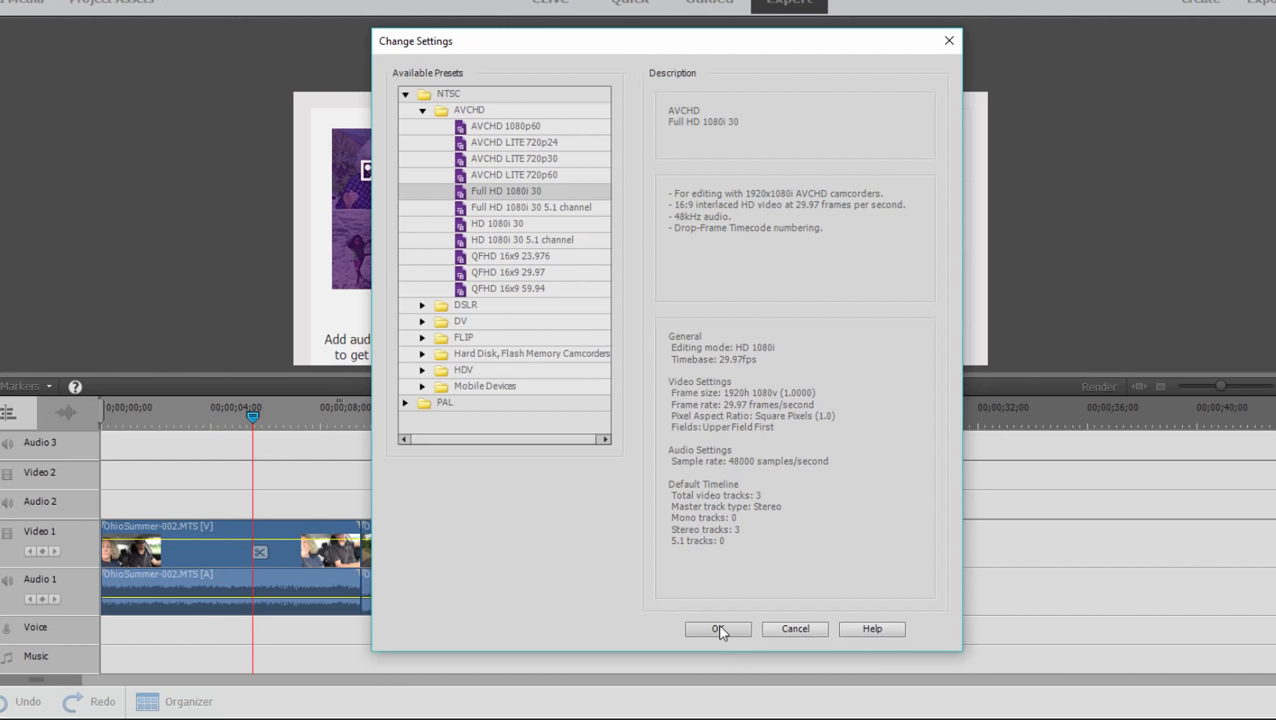
Confirm the Full HD 1080i 30 preset with OK in Change Settings.
{"action": "left_click", "coordinate": [716, 628]}
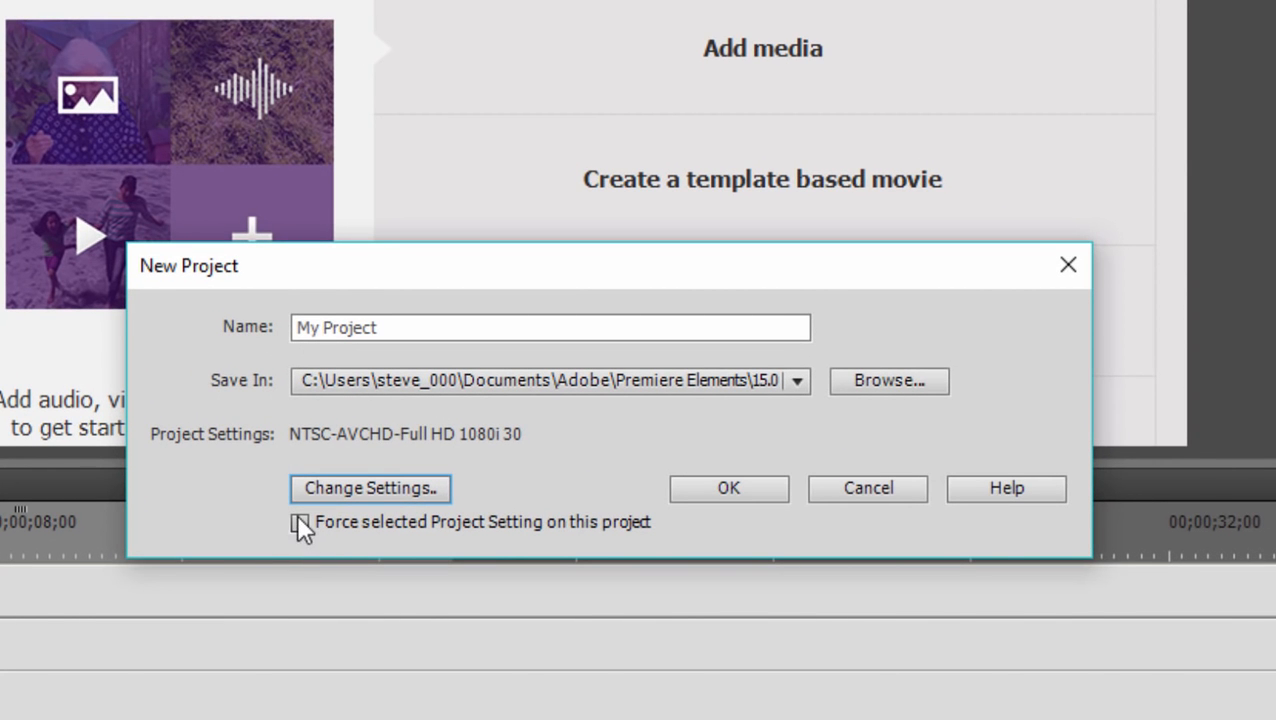
Tick 'Force selected Project Setting on this project' and create My Project.
{"action": "left_click", "coordinate": [300, 522]}
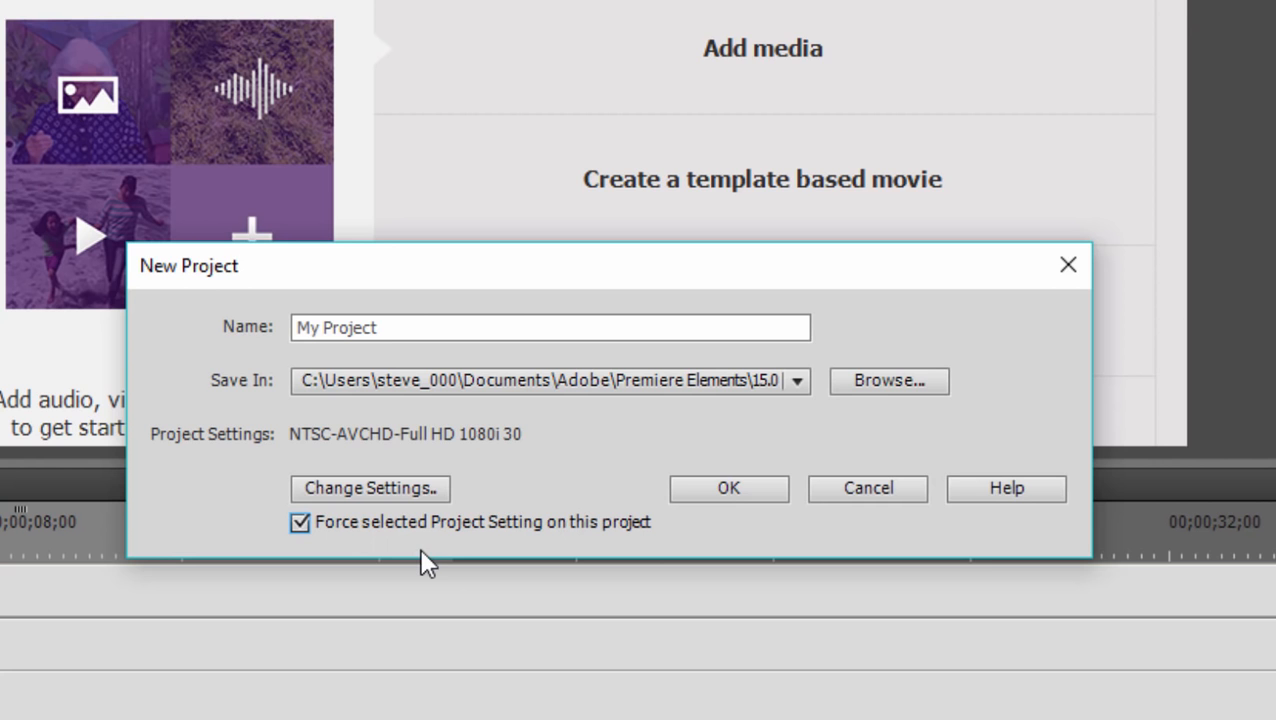
{"action": "mouse_move", "coordinate": [484, 550]}
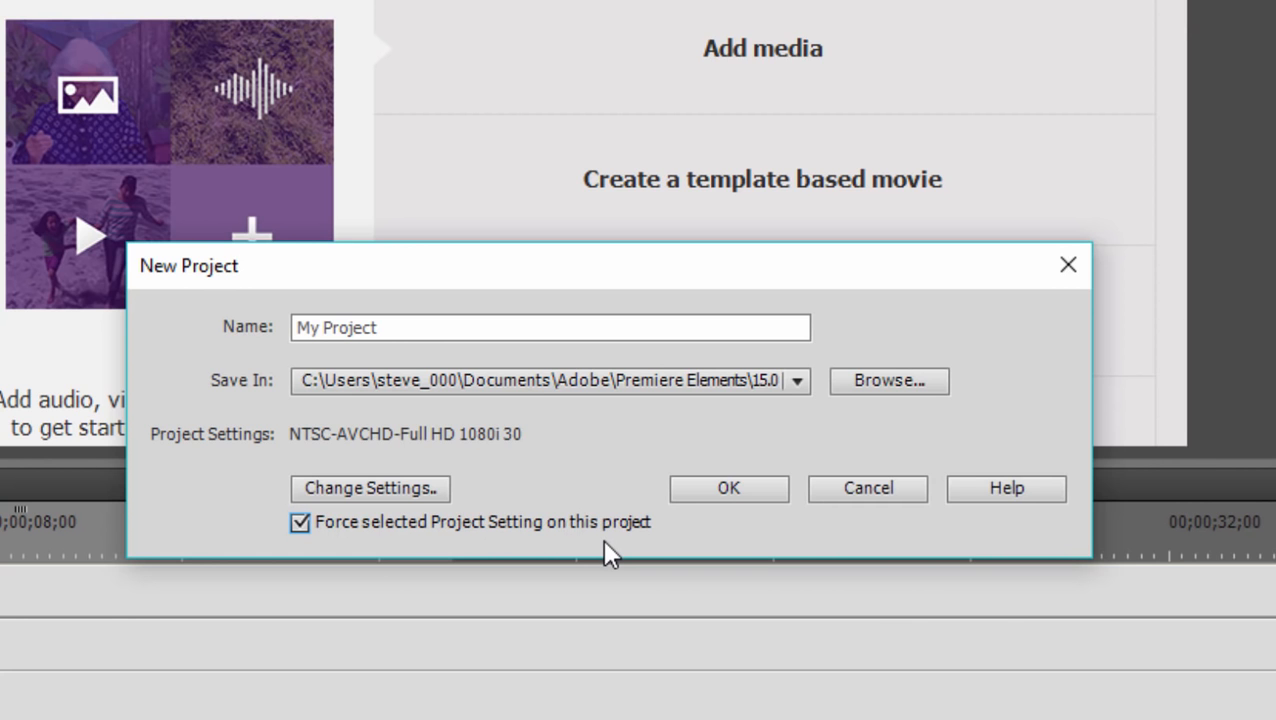
{"action": "mouse_move", "coordinate": [516, 544]}
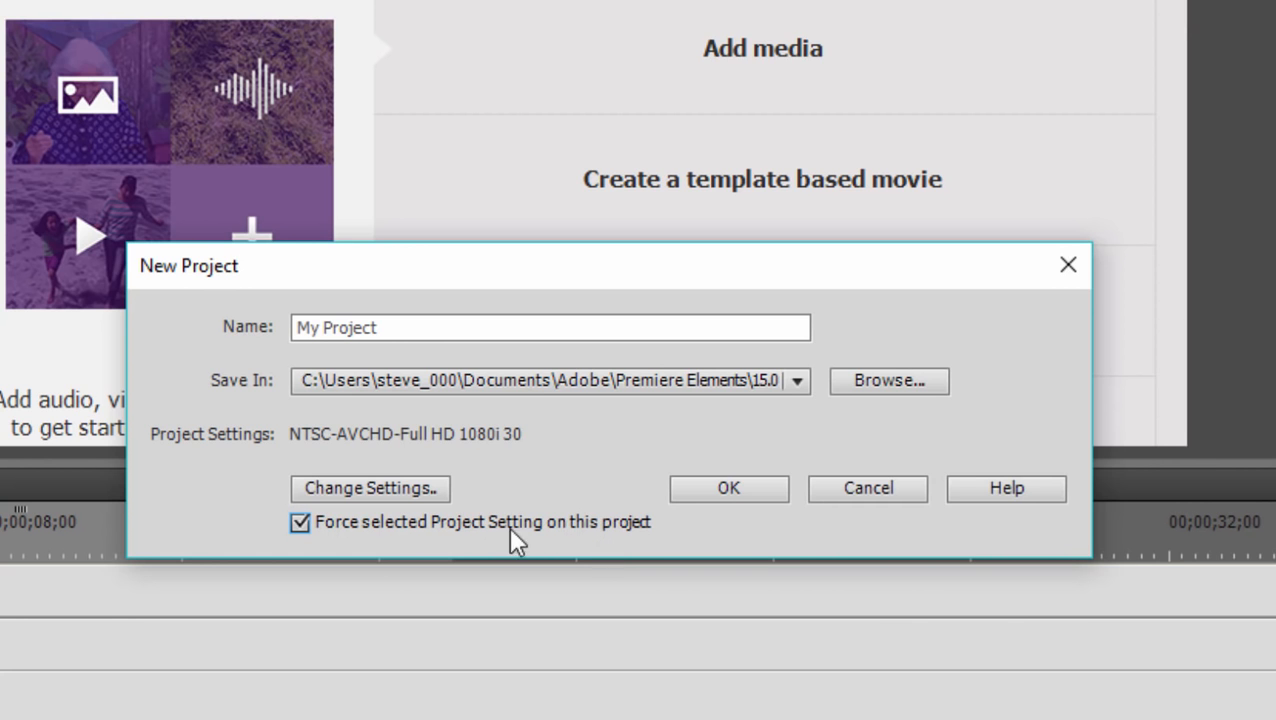
{"action": "left_click", "coordinate": [728, 488]}
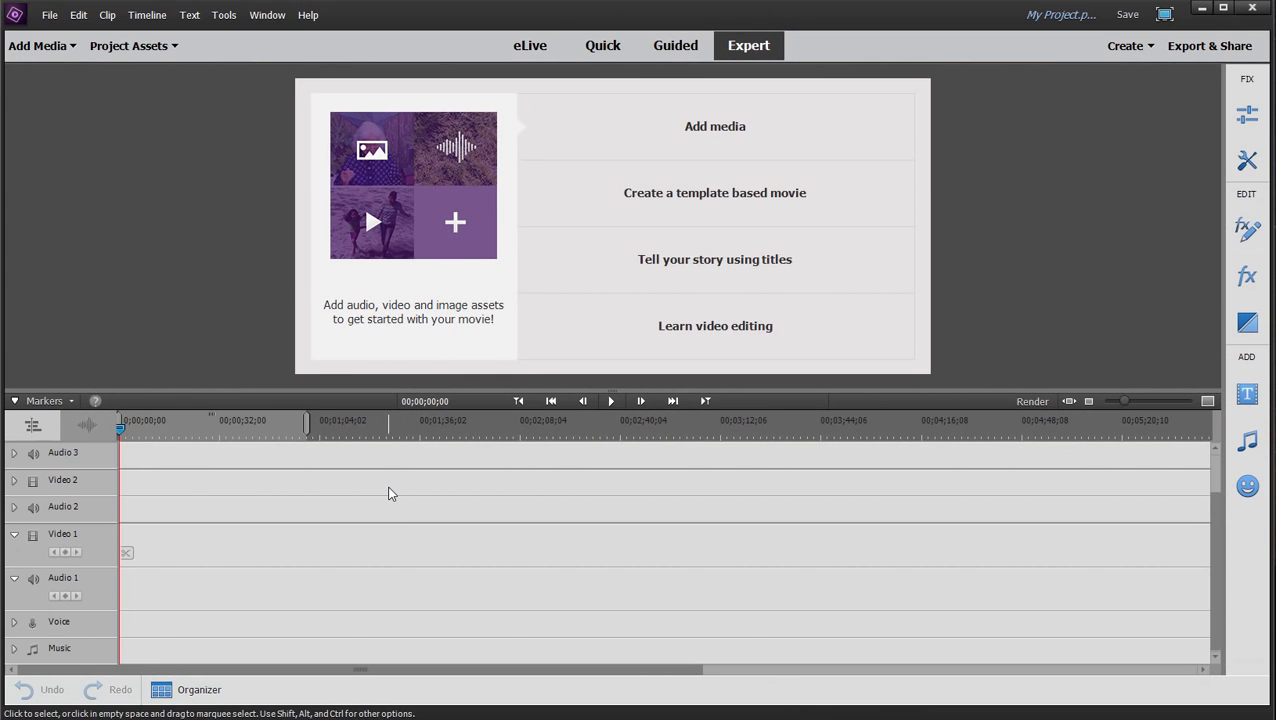
{"action": "mouse_move", "coordinate": [130, 444]}
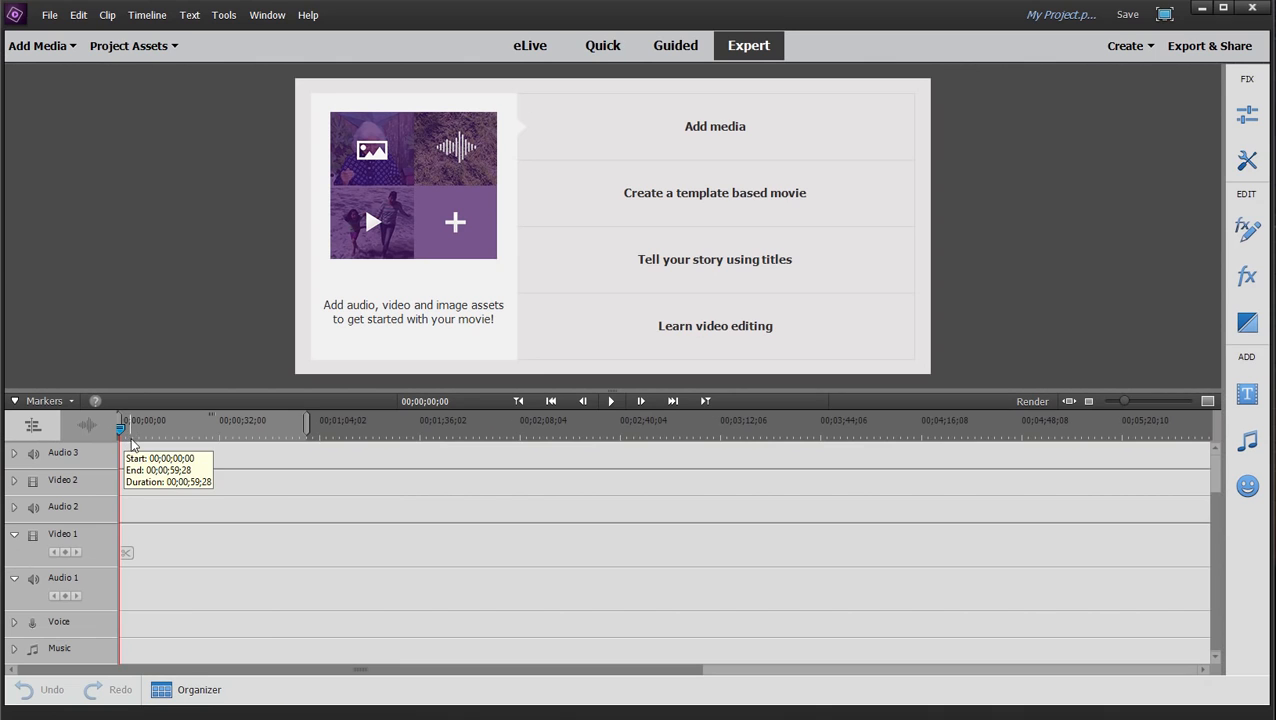
{"action": "mouse_move", "coordinate": [296, 458]}
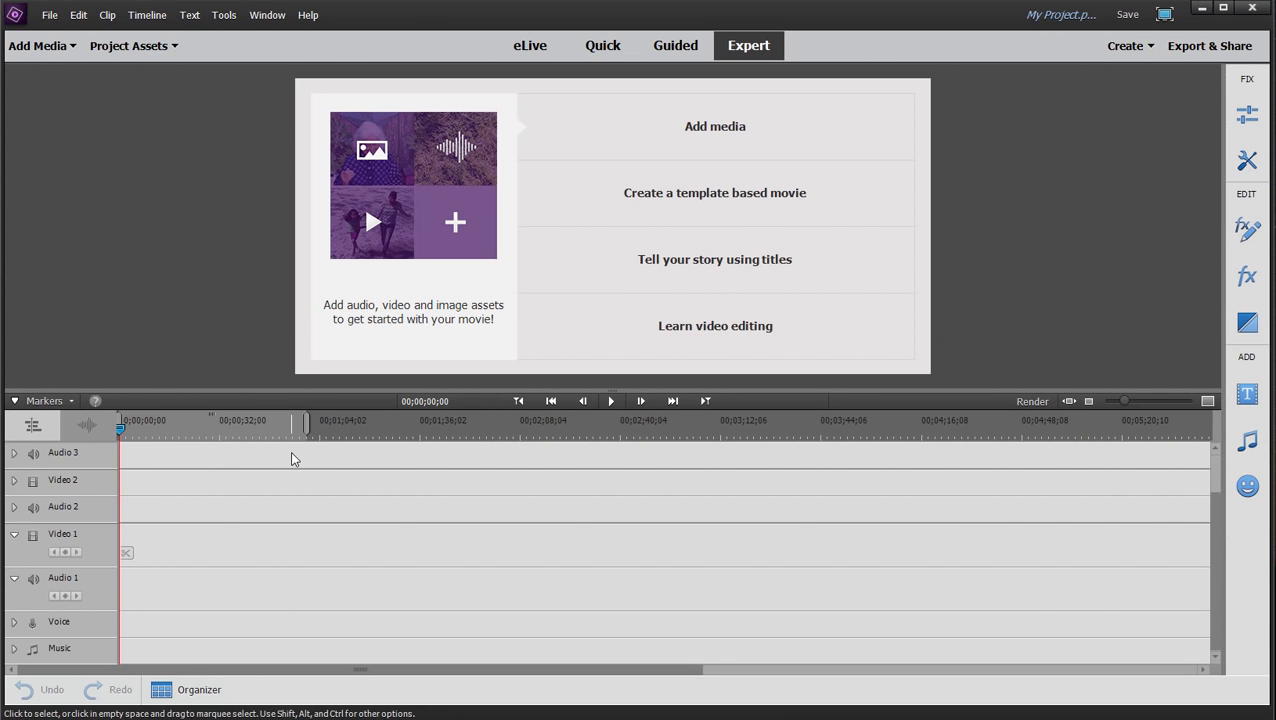